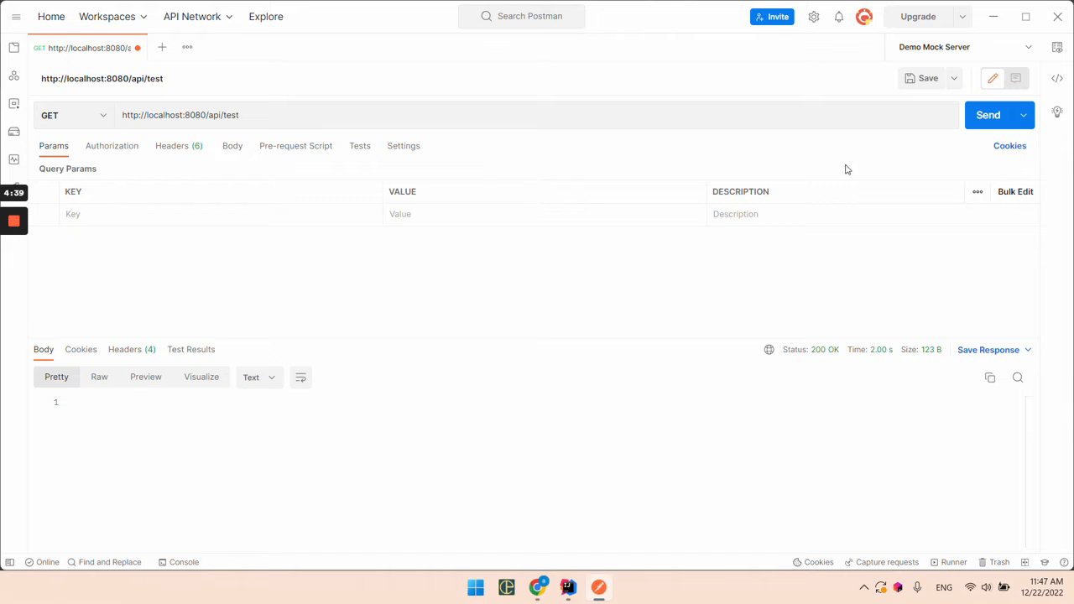
click(992, 115)
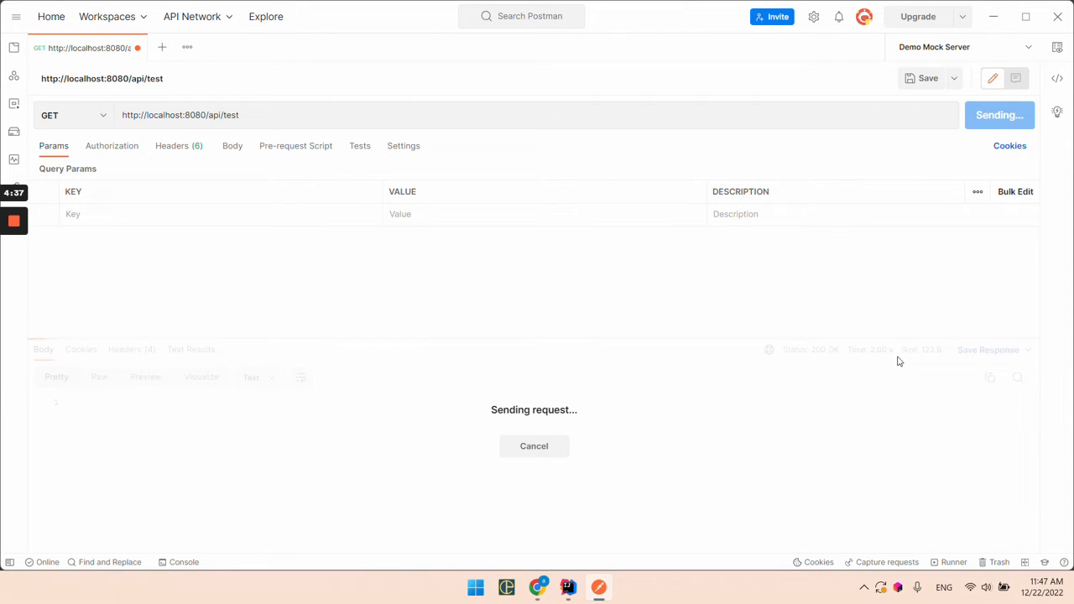
mouse_move(920, 308)
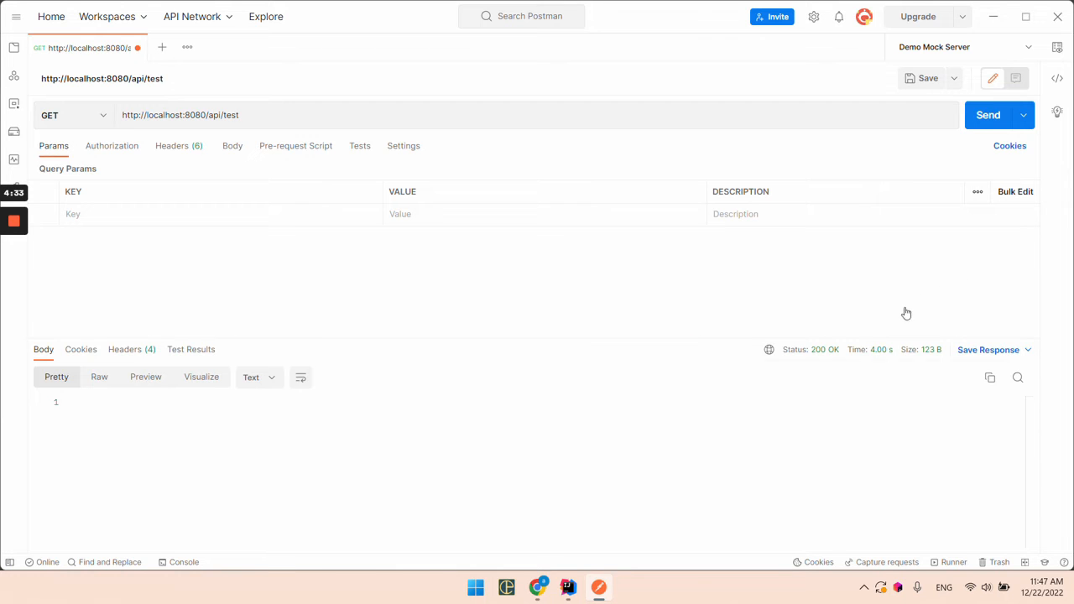
click(989, 115)
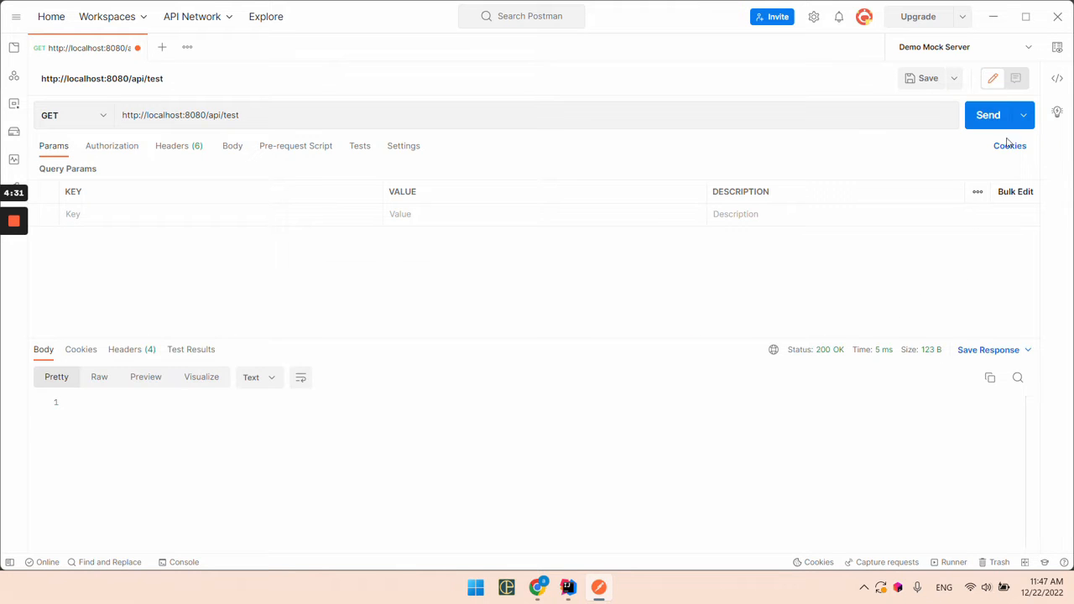
click(989, 115)
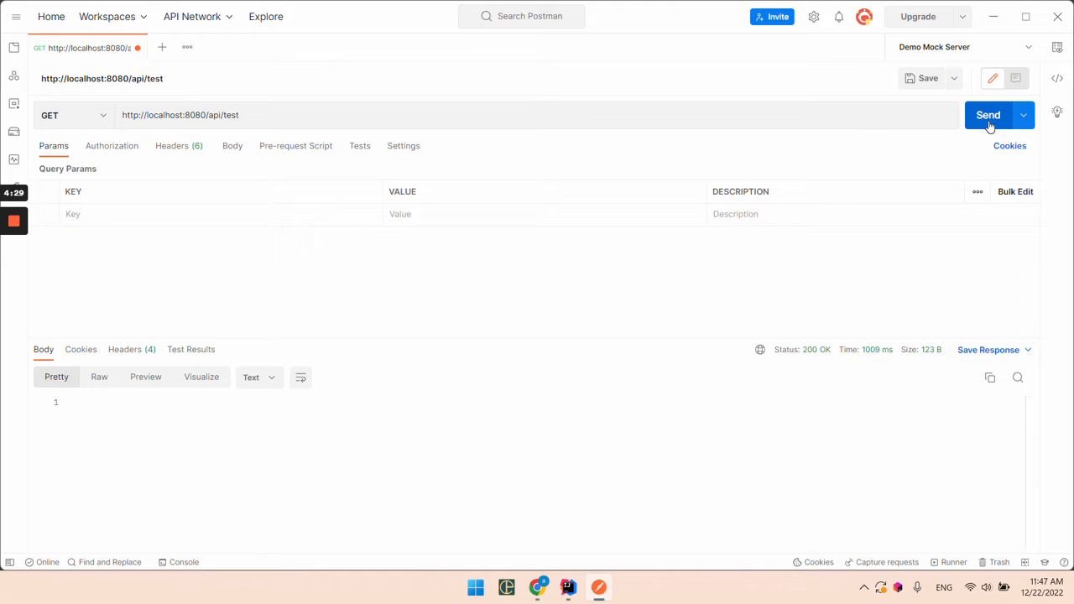
click(989, 120)
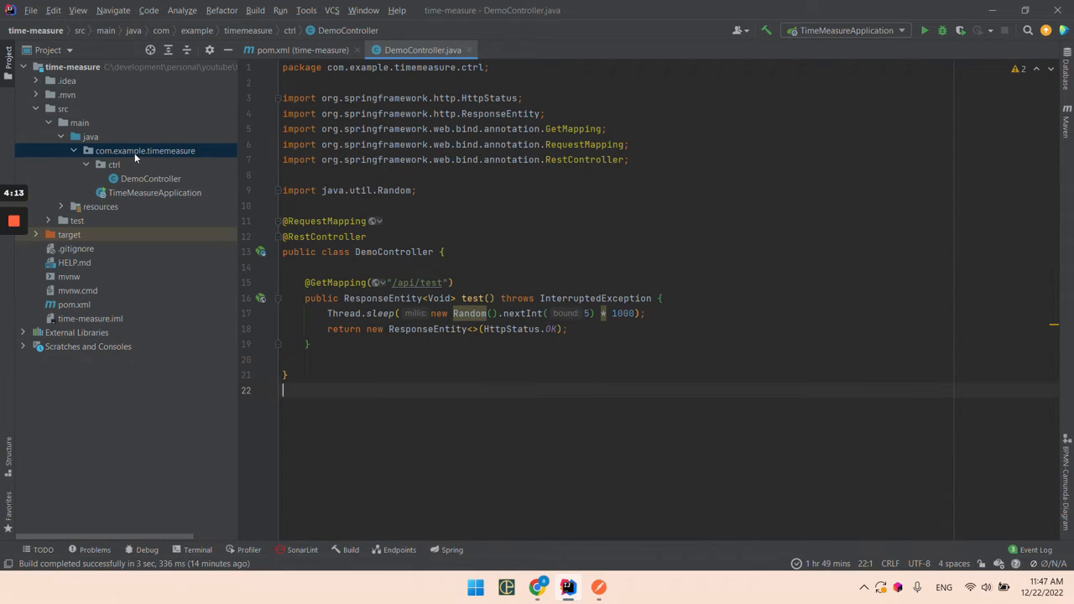
Step: Create a package named 'annotation' under com.example.timemeasure
right_click(144, 150)
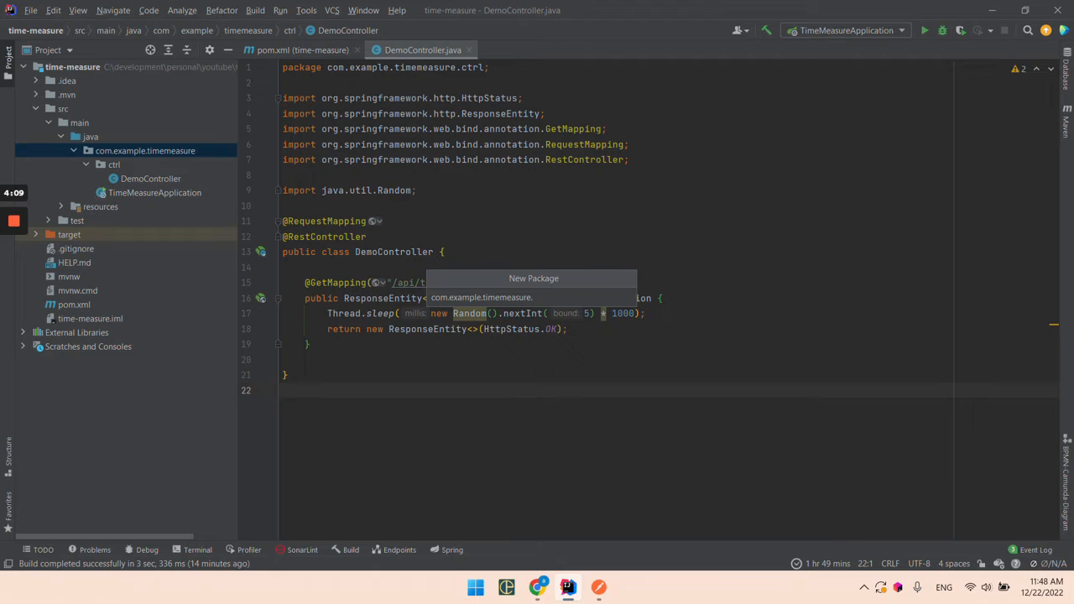
text(annotation)
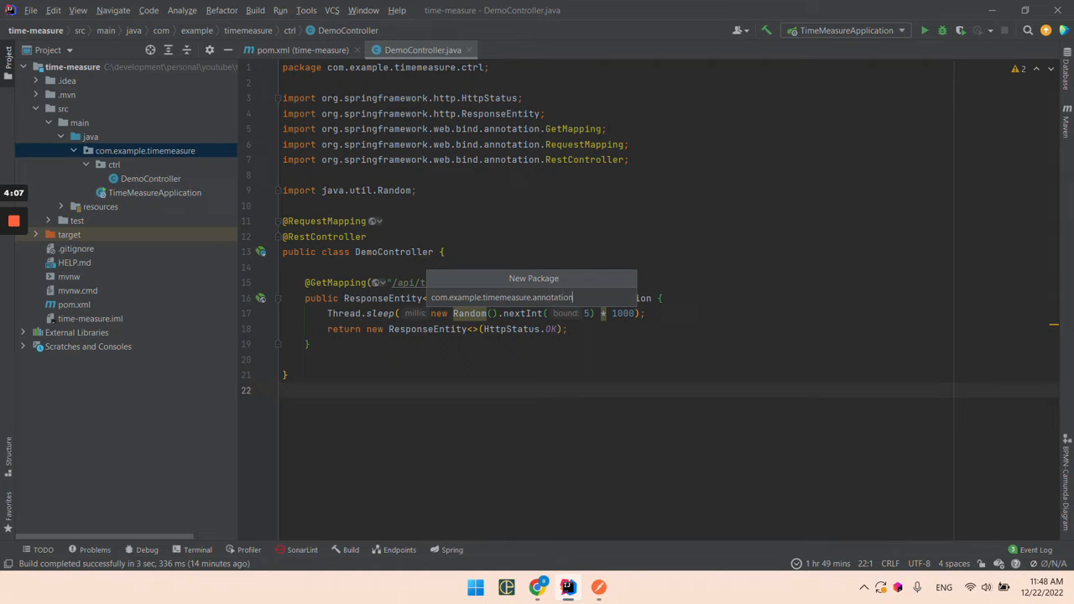
key(Enter)
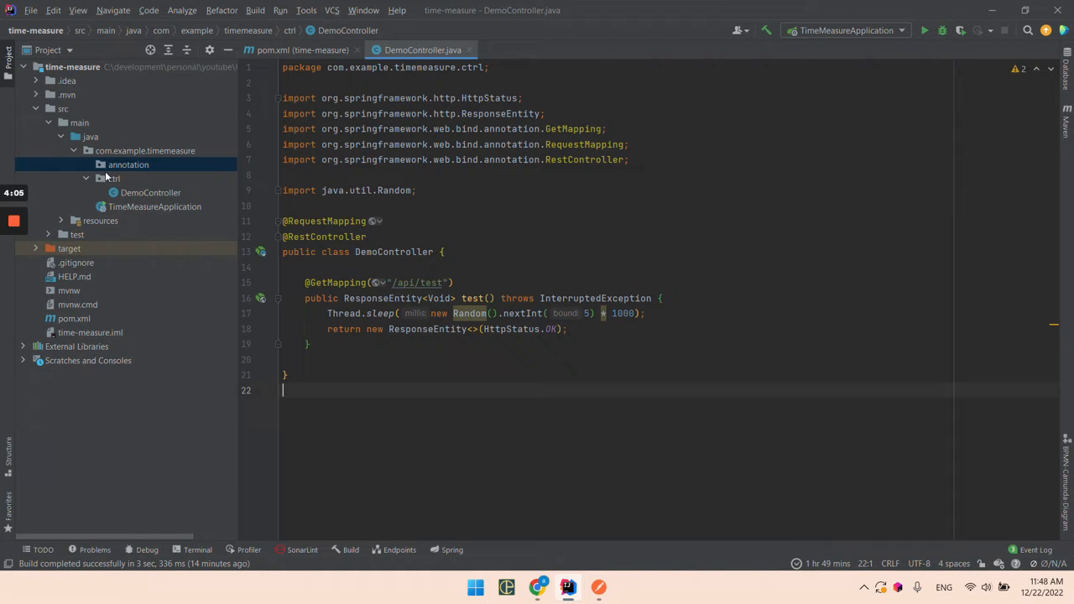
Step: Add a new MeasureExecutionTime interface in the annotation package
right_click(128, 164)
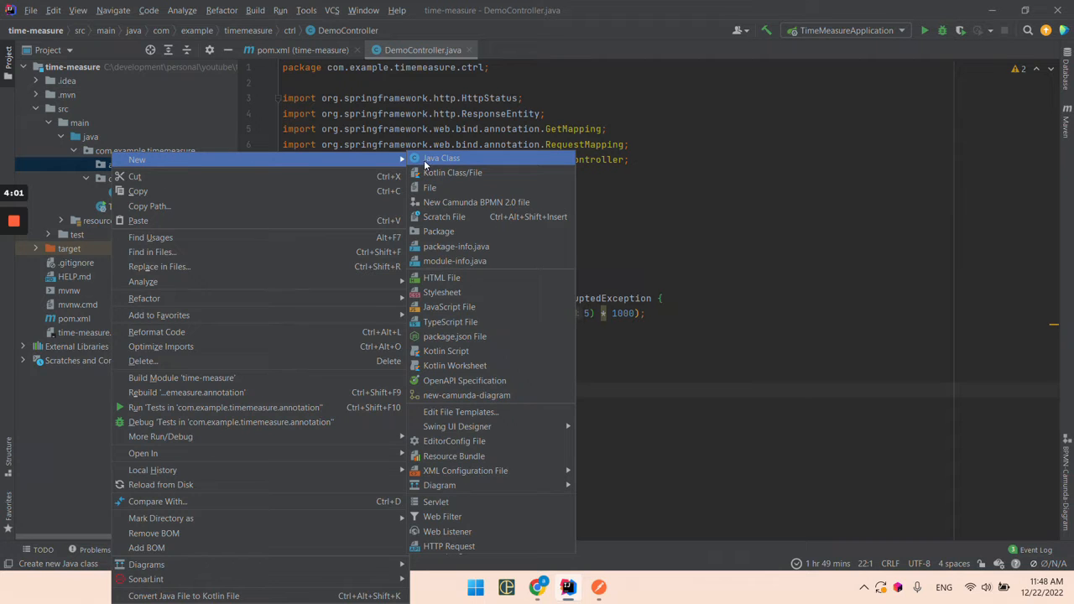
click(441, 157)
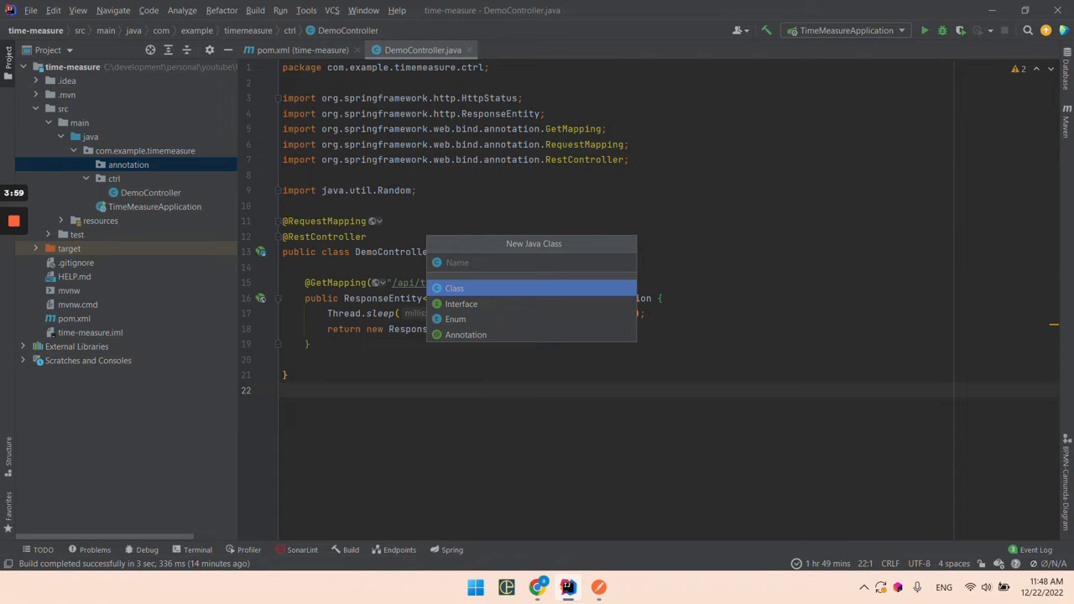
text(Meas)
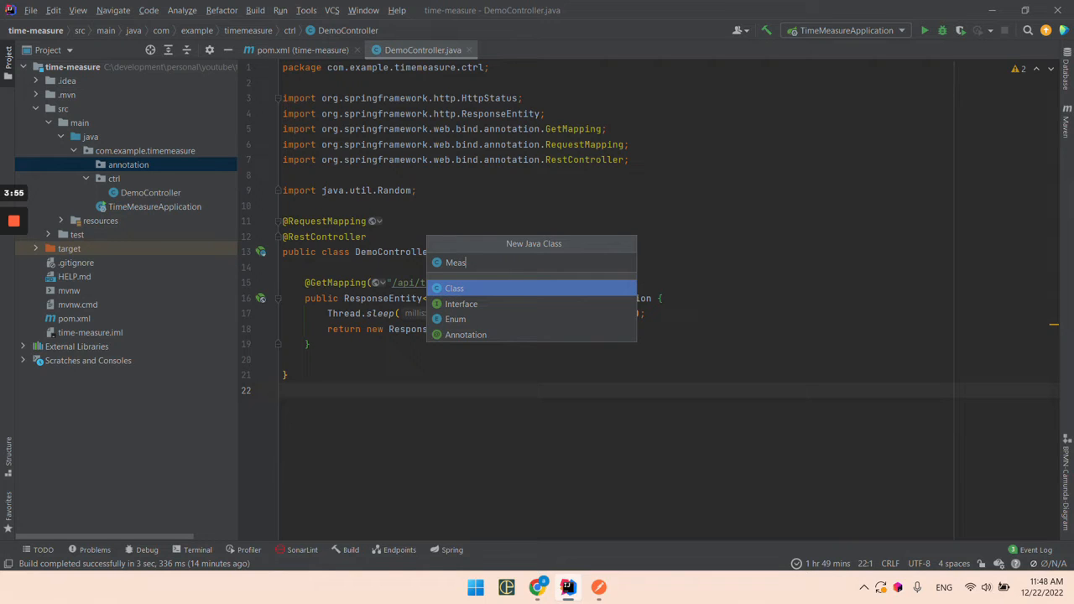
text(u)
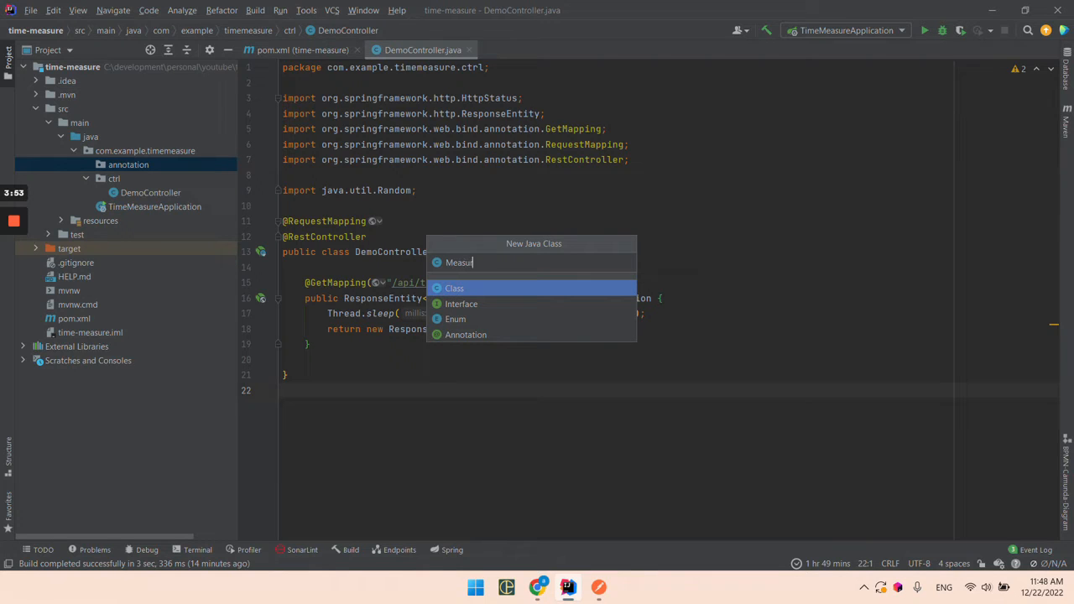
text(eExecutionTime)
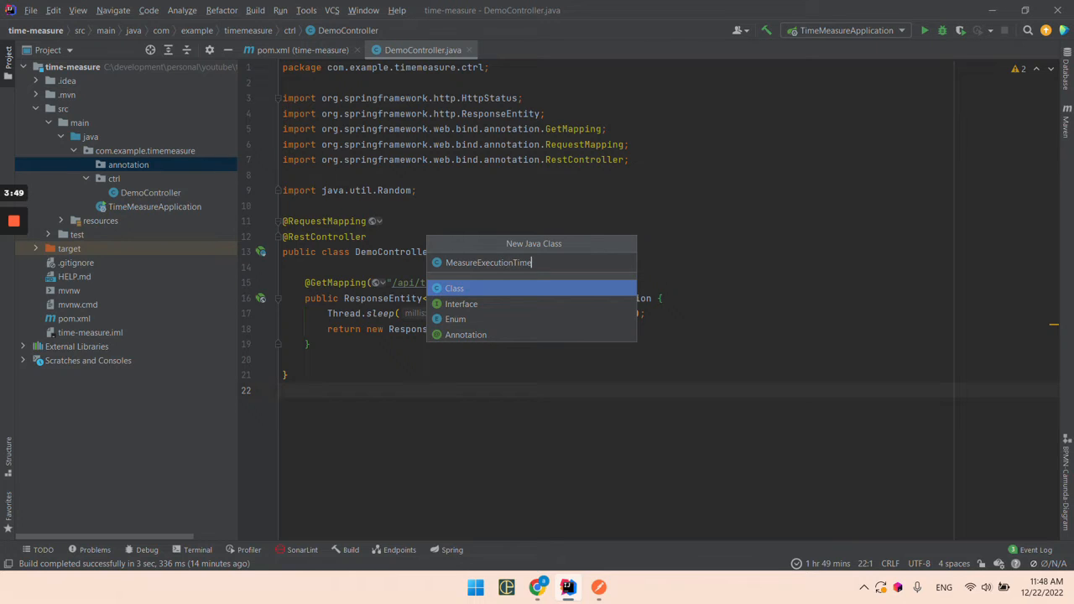
click(462, 303)
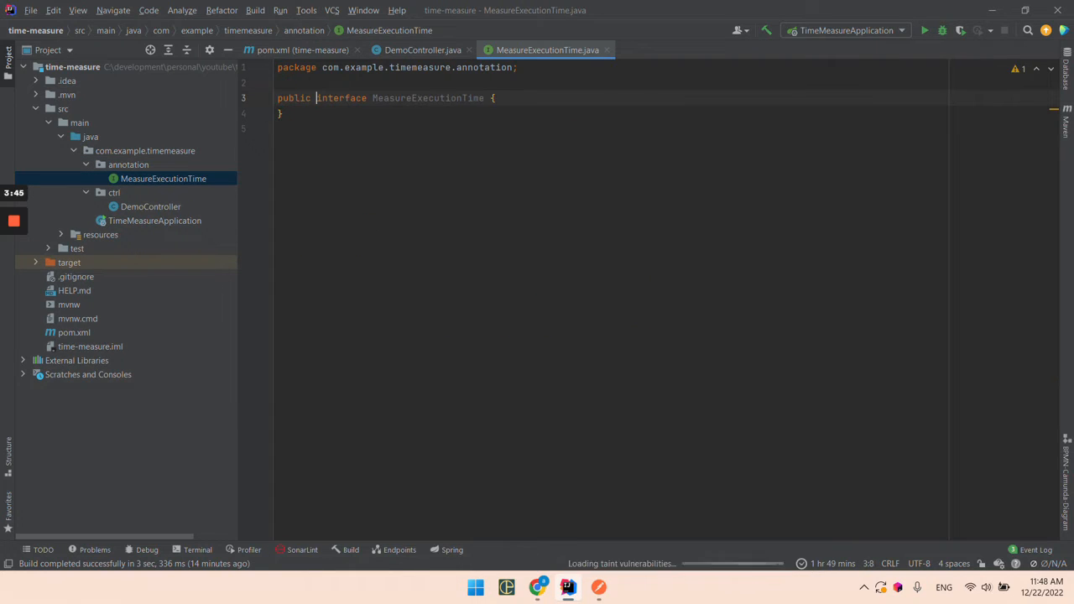
text(@Retention()
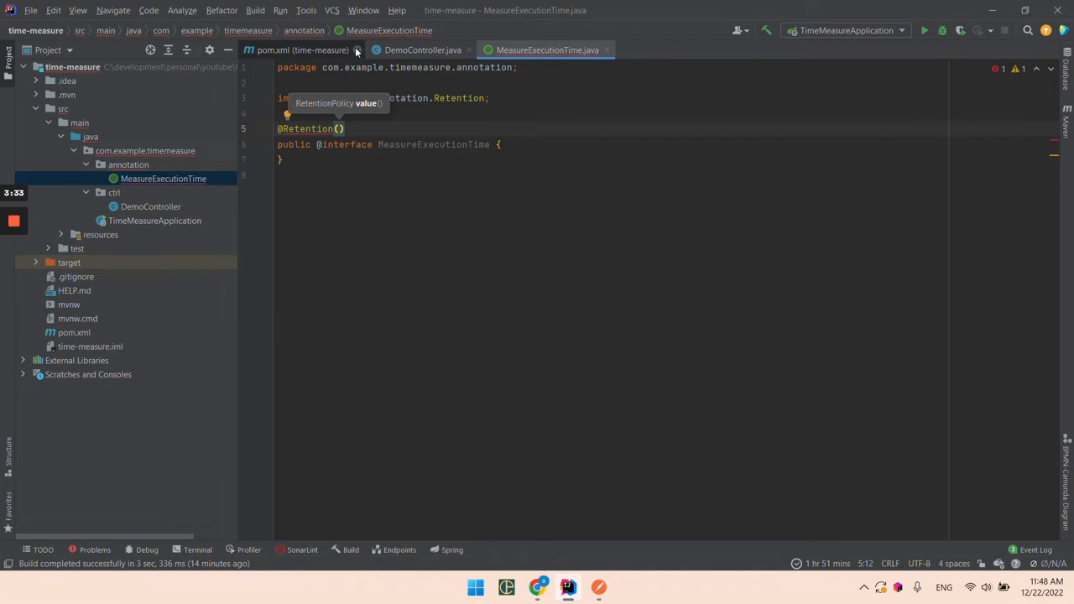
text(RetentionPolicy.RUNTIME)
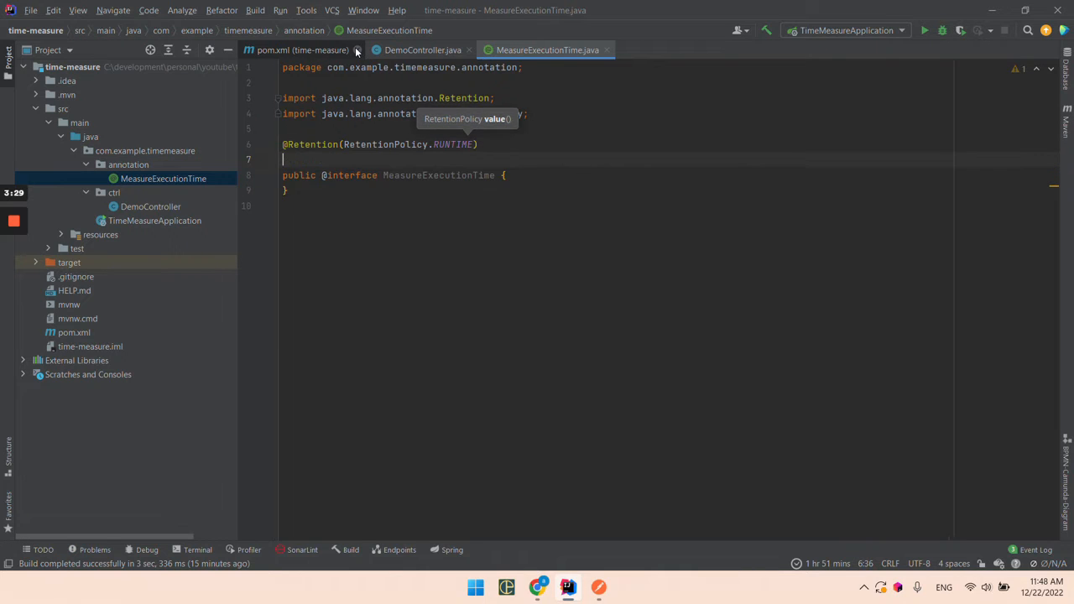
text(@Target())
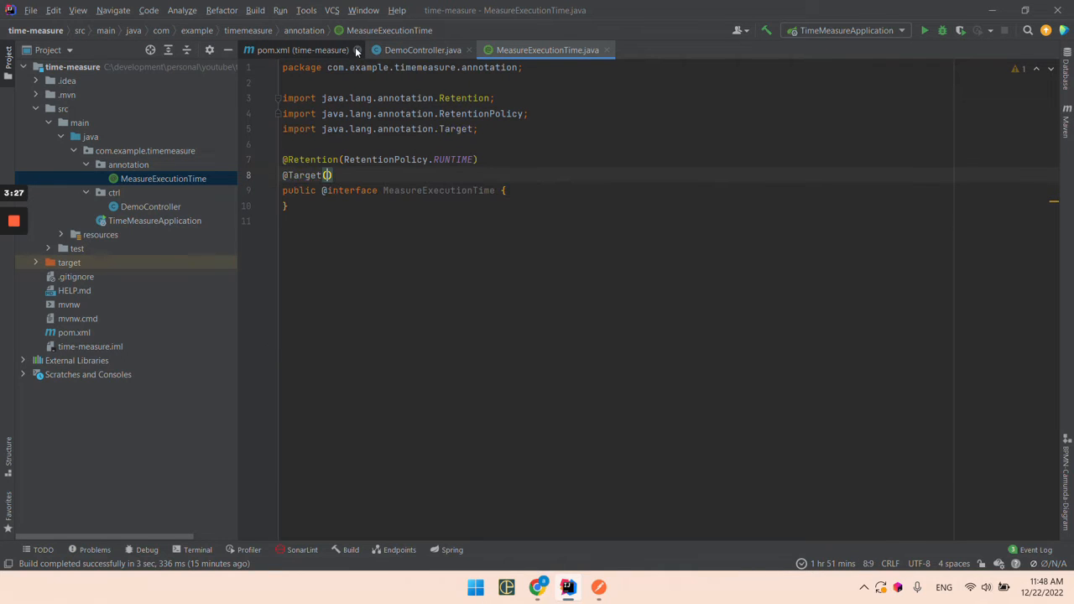
text(E)
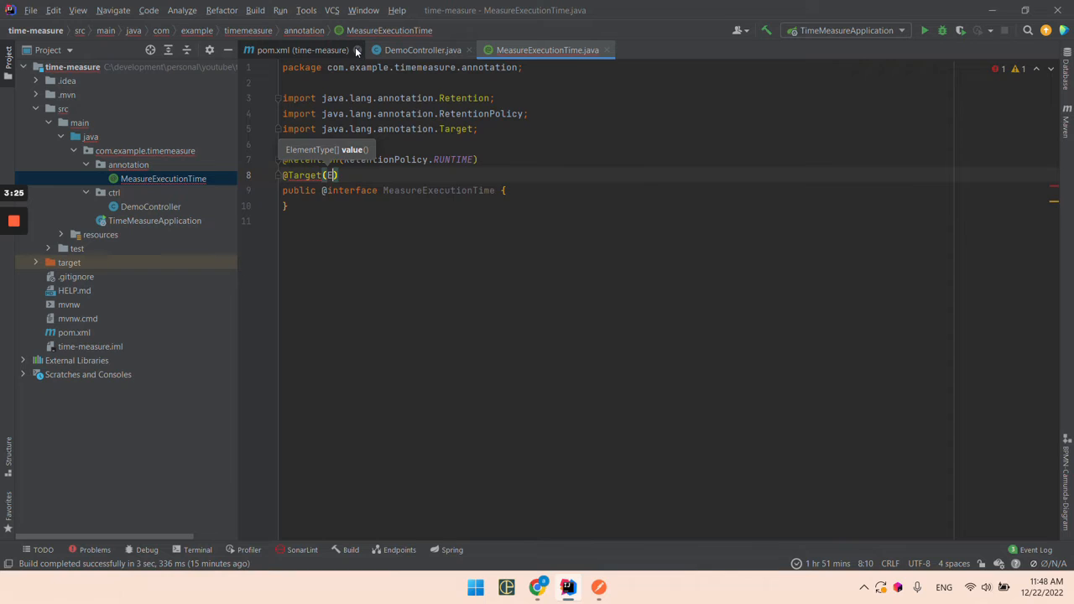
text(ElementType.METHOD)
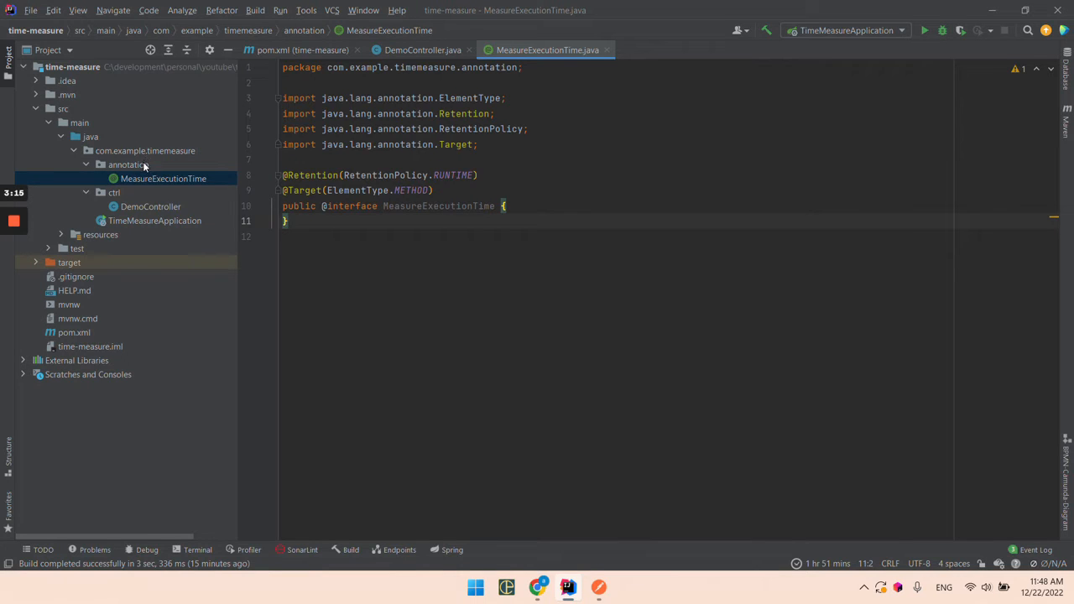
Step: Create a MeasureExecutionTimeAspect class in the annotation package
right_click(128, 165)
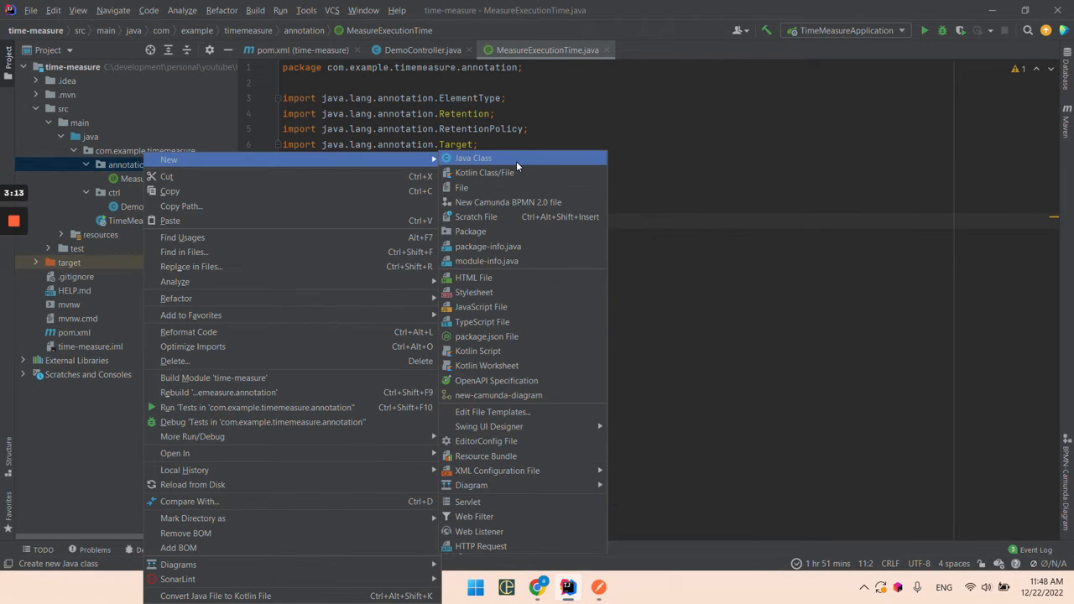
click(473, 157)
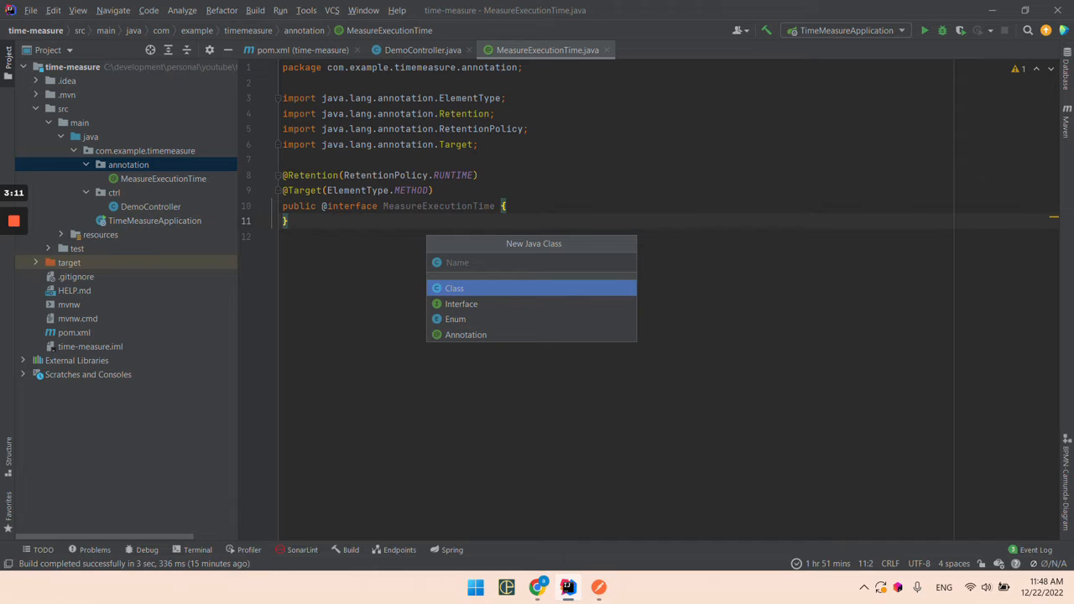
text(MeasureExec)
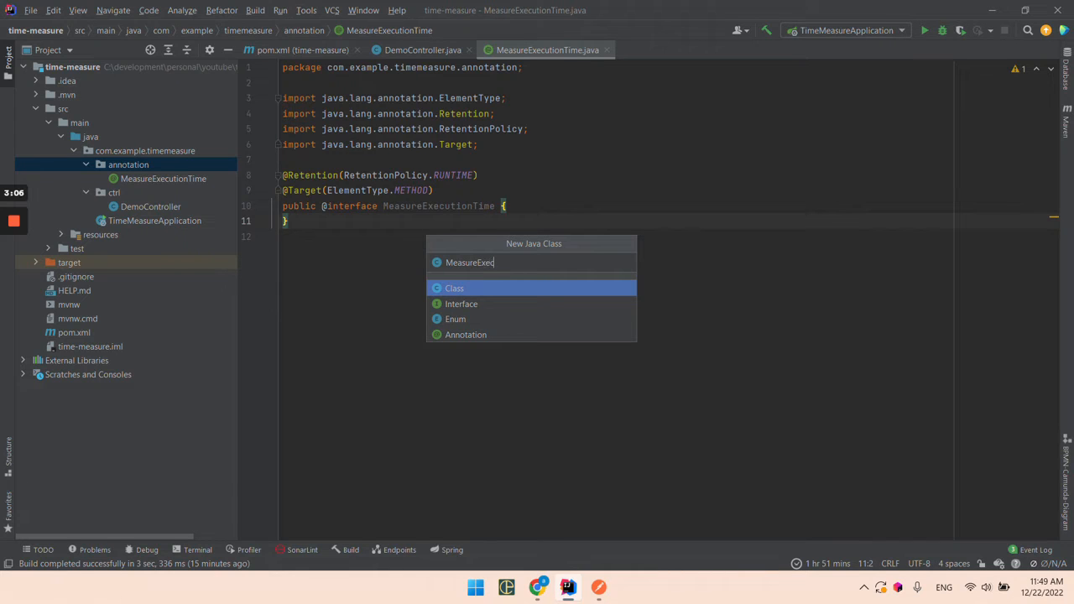
text(utionTimeAspec)
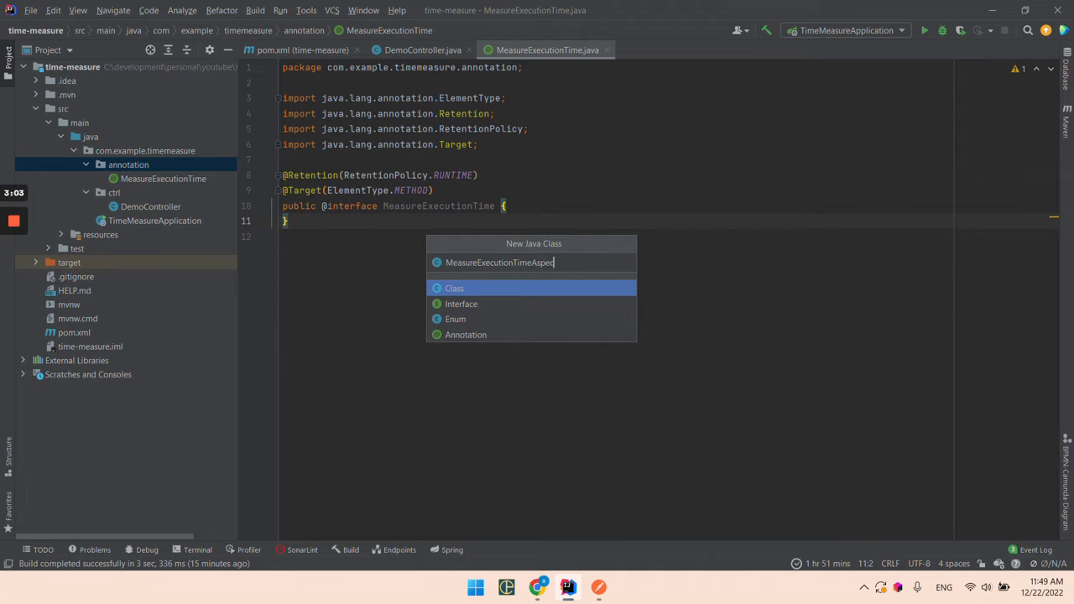
click(453, 288)
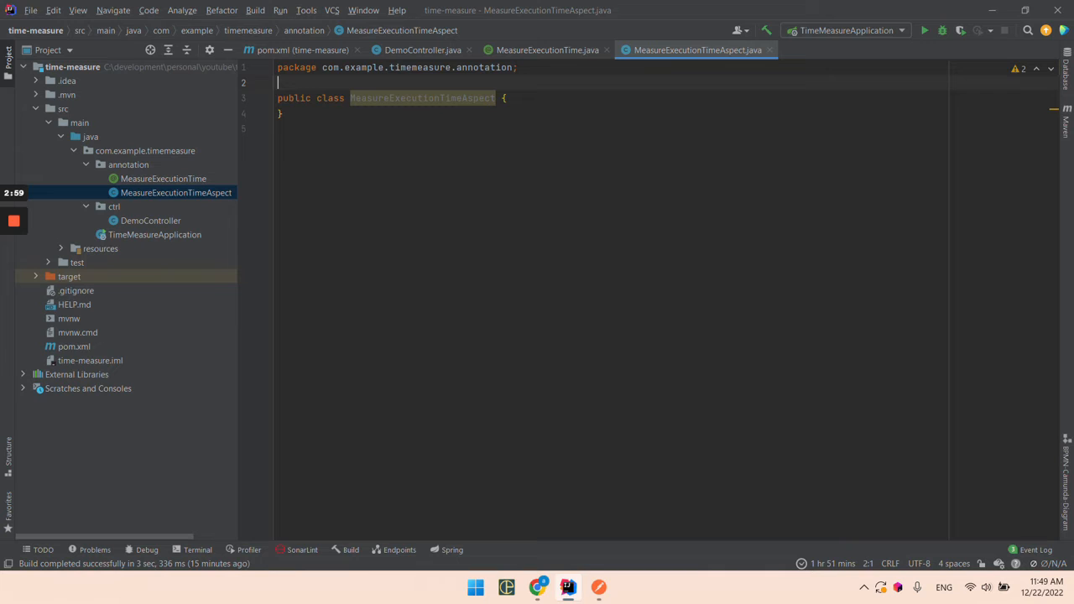
text(@)
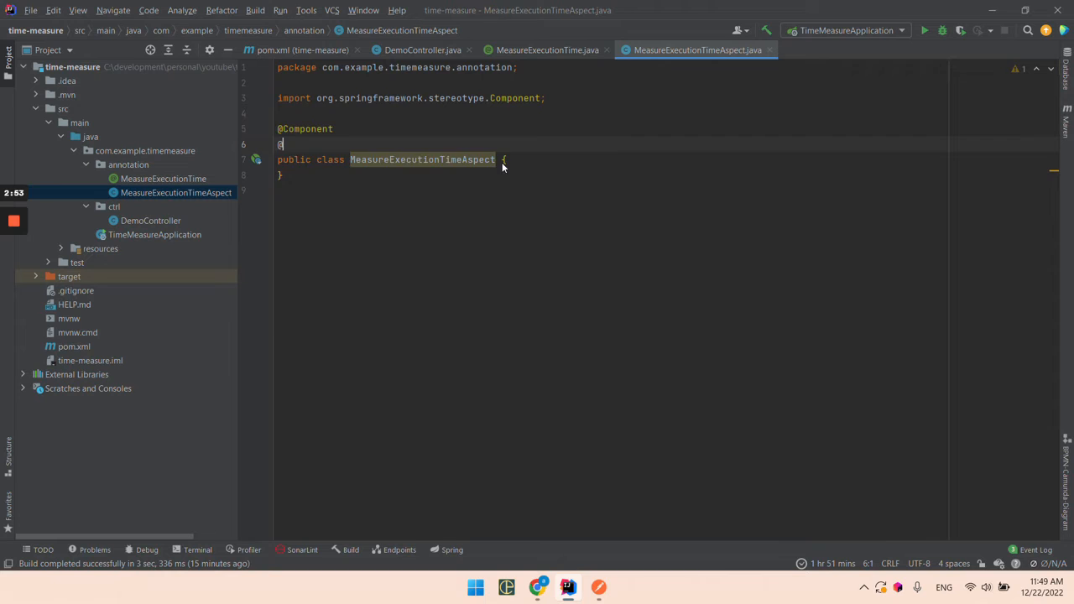
text(Slf4j)
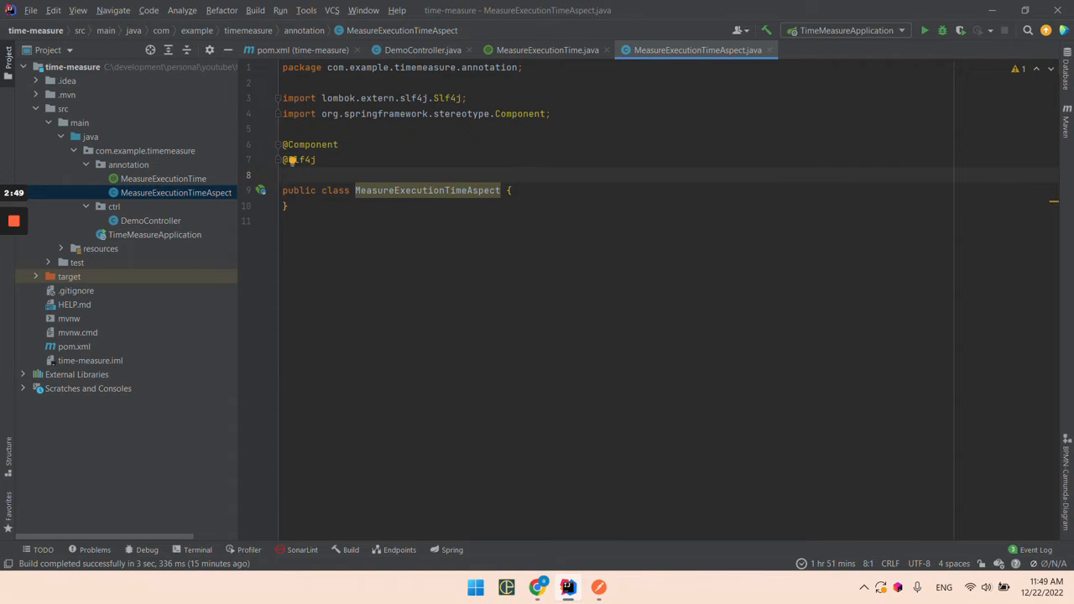
text(@Aspect)
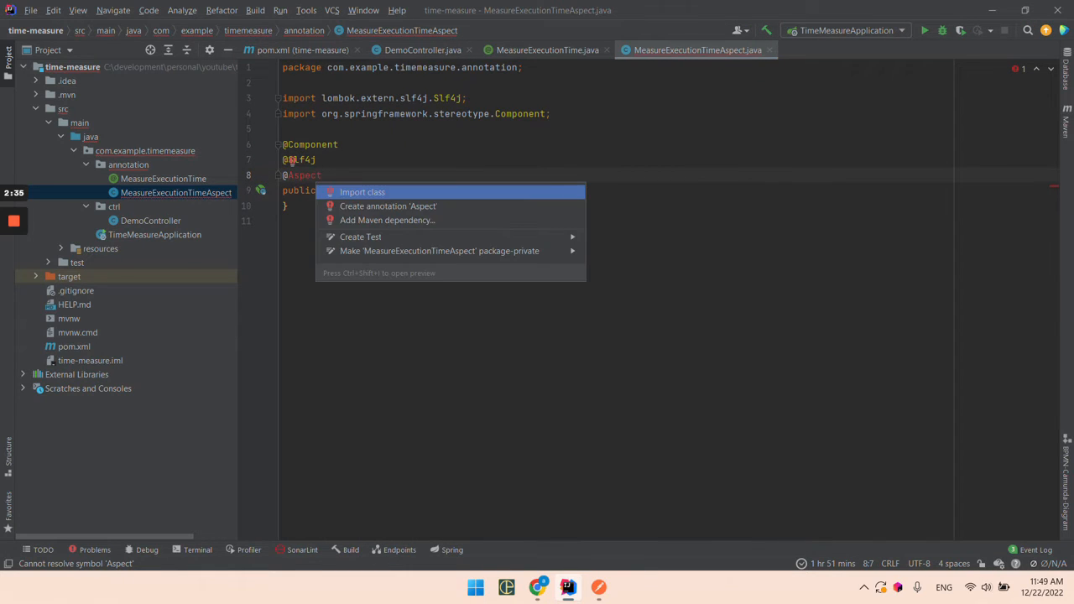
click(361, 191)
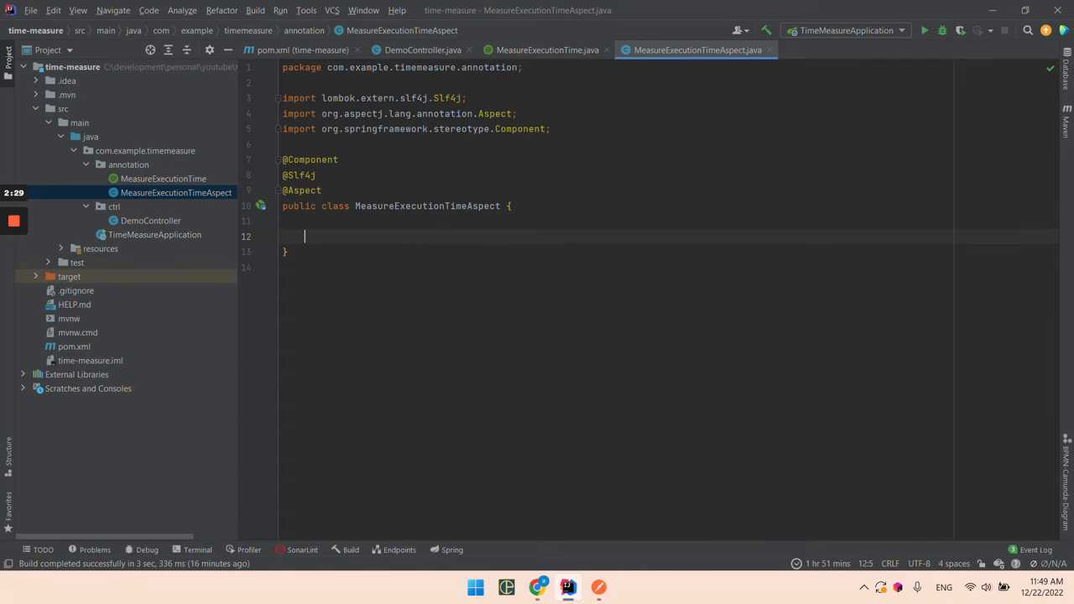
text(@Around())
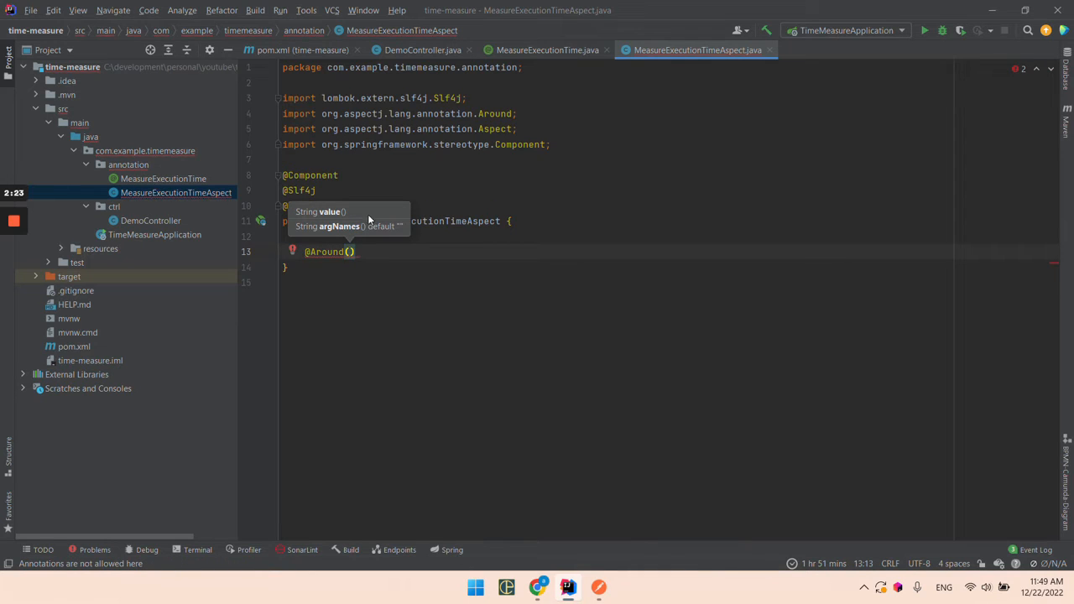
text(")
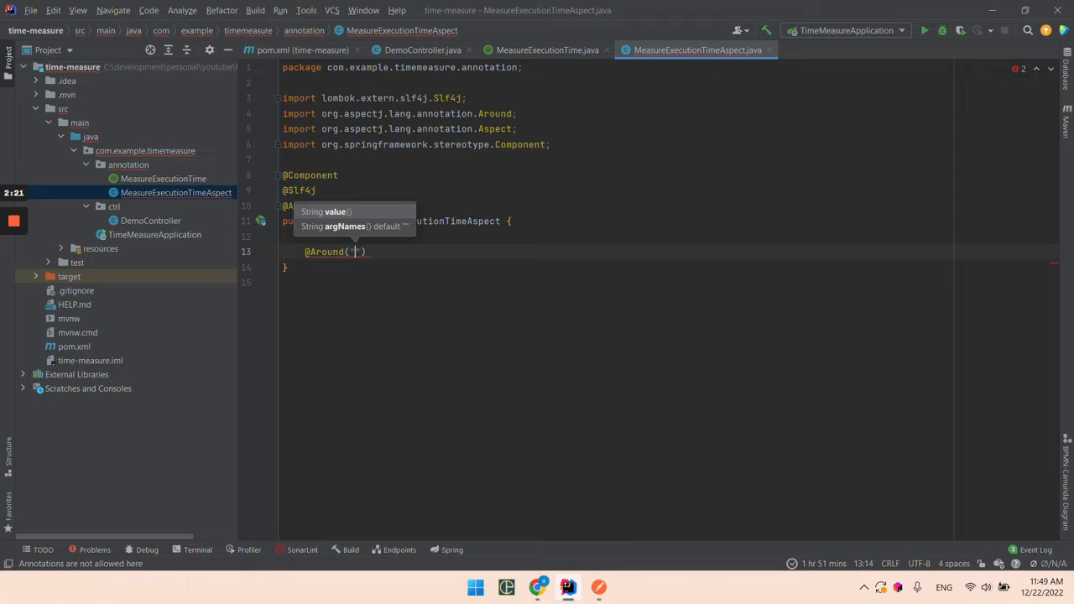
text(@annotation)
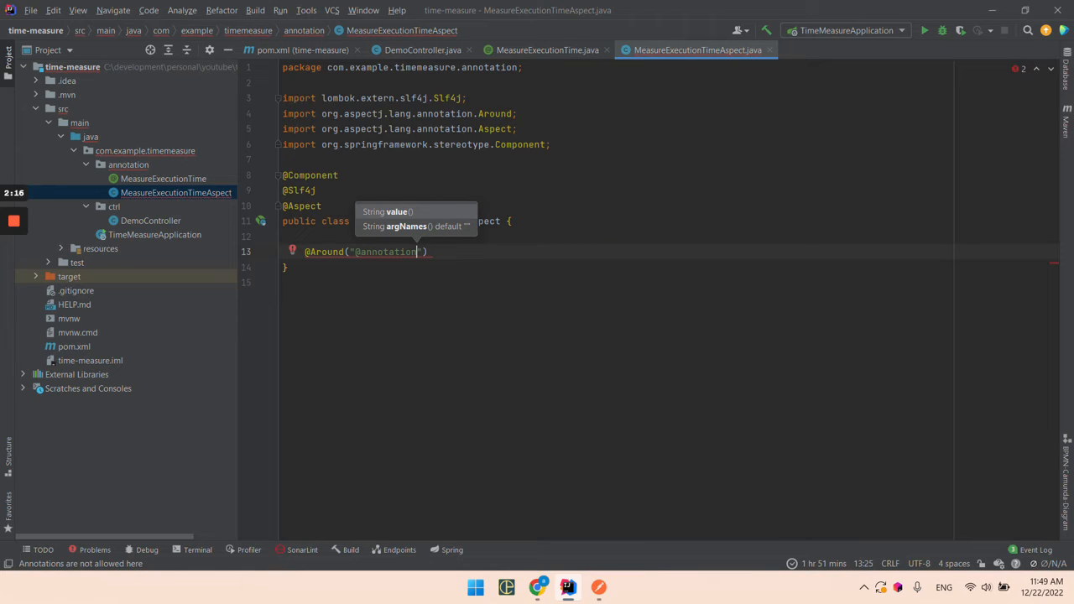
text(()
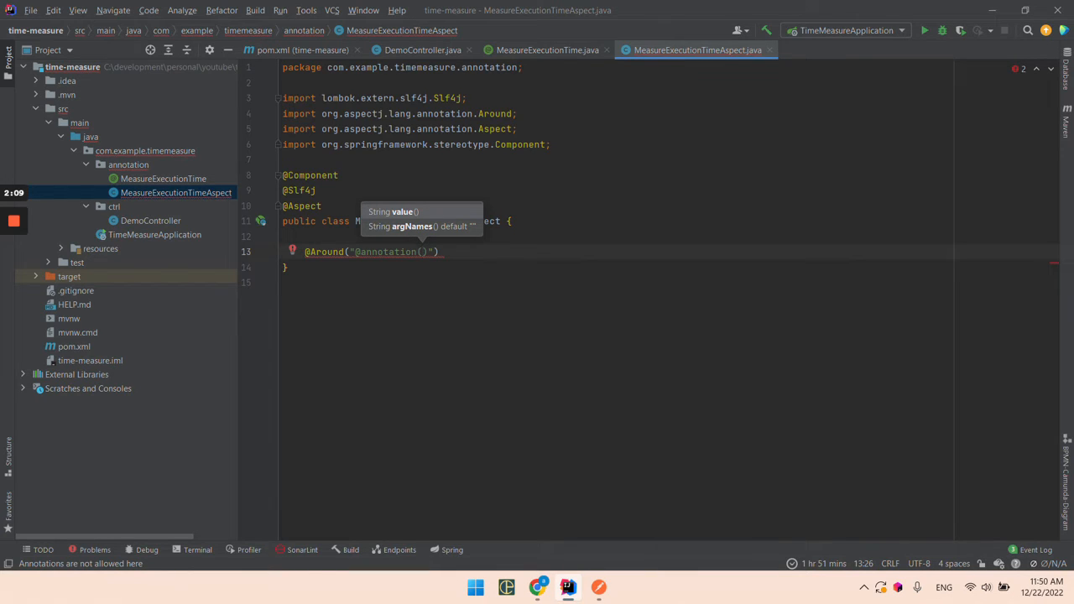
text(com.)
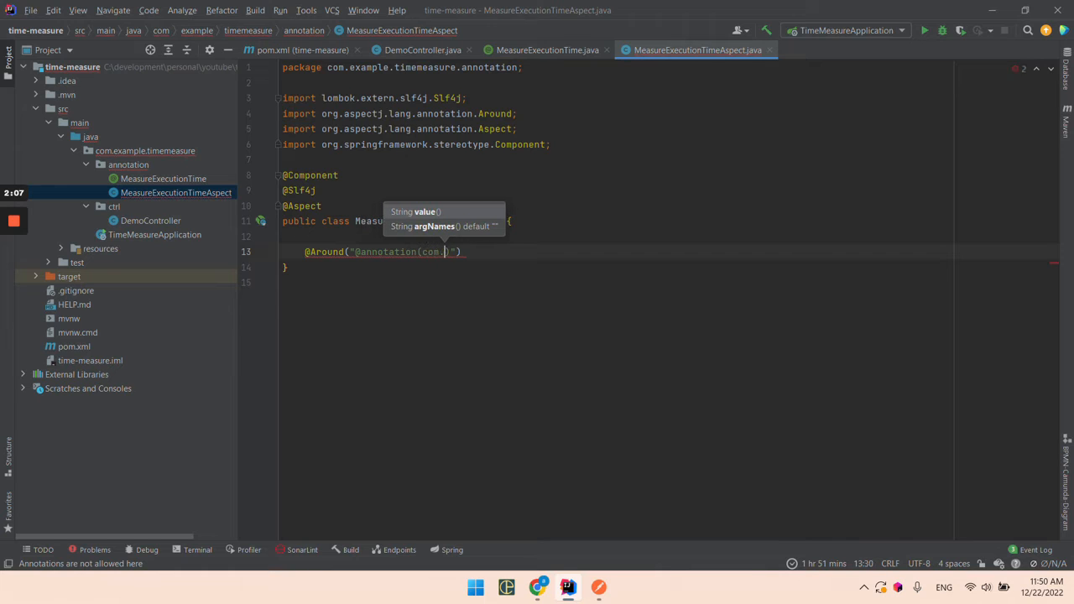
text(example)
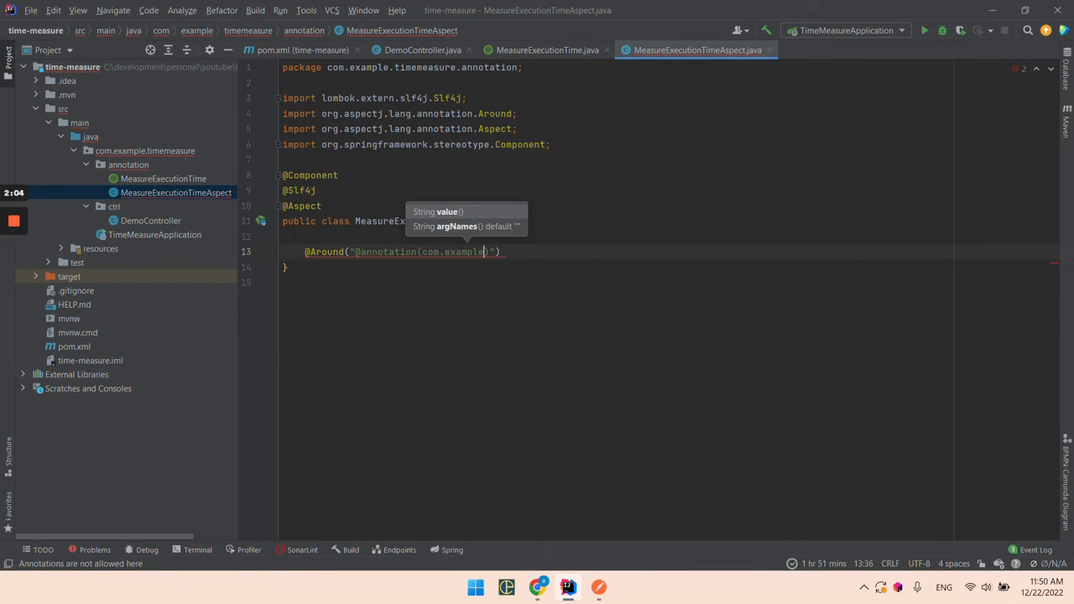
text(.)
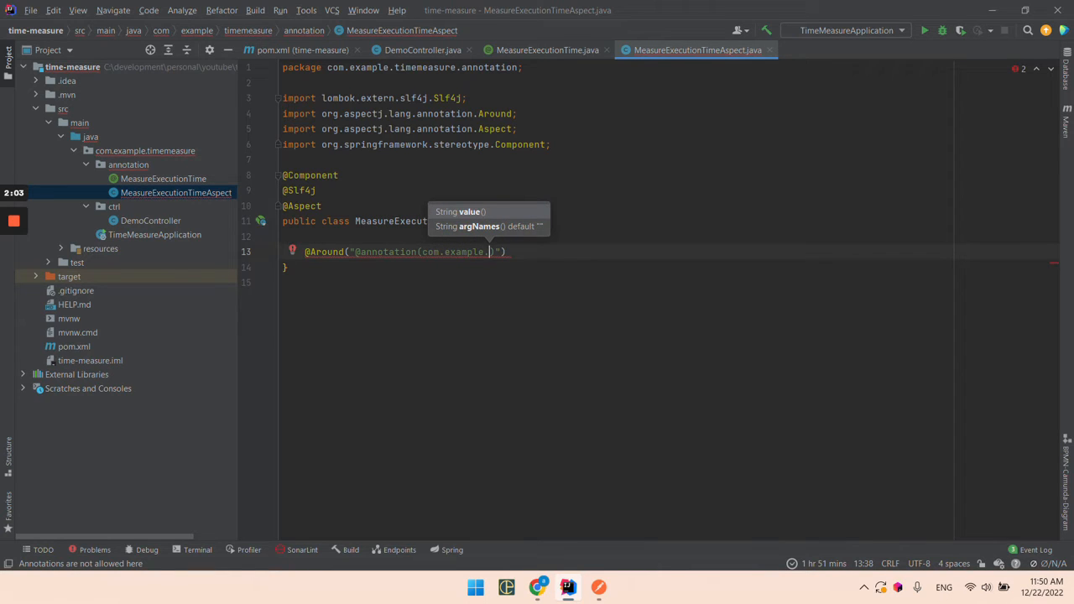
text(timemeasure.annotation)
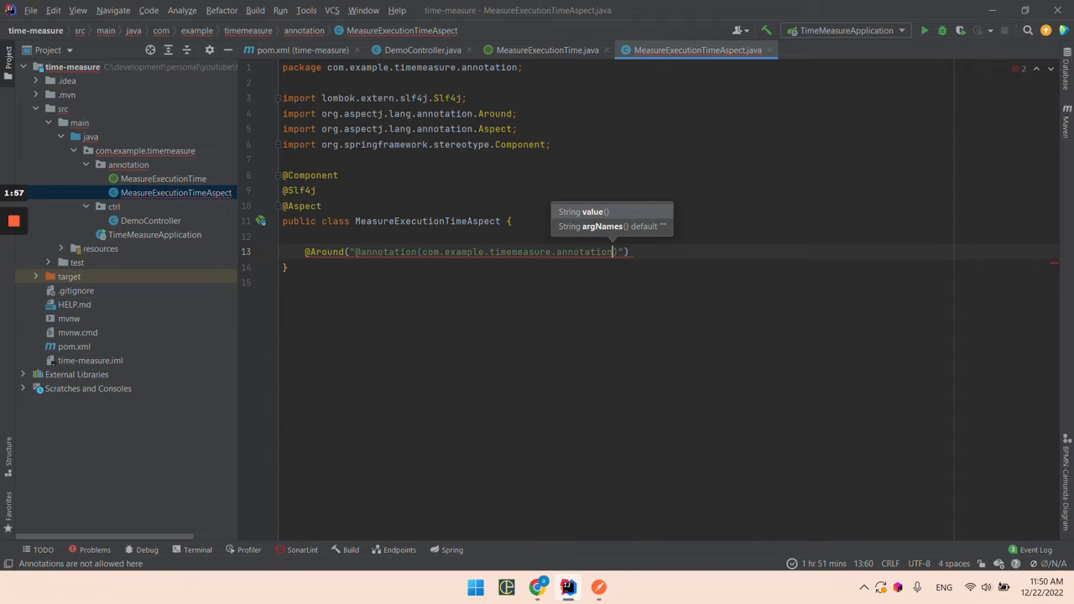
text(MeasureExecutionTime)
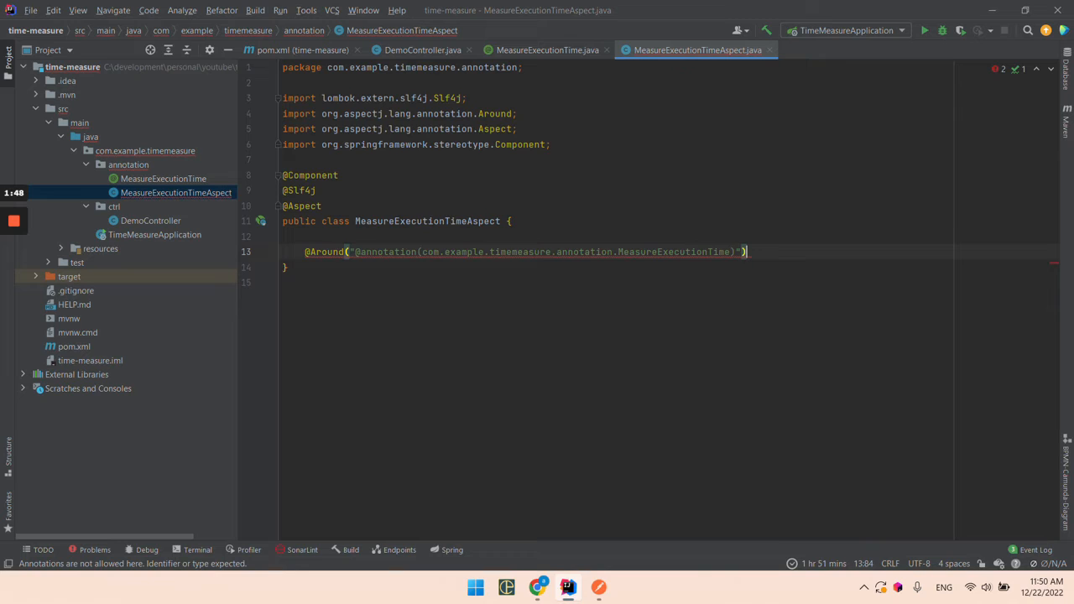
text(public)
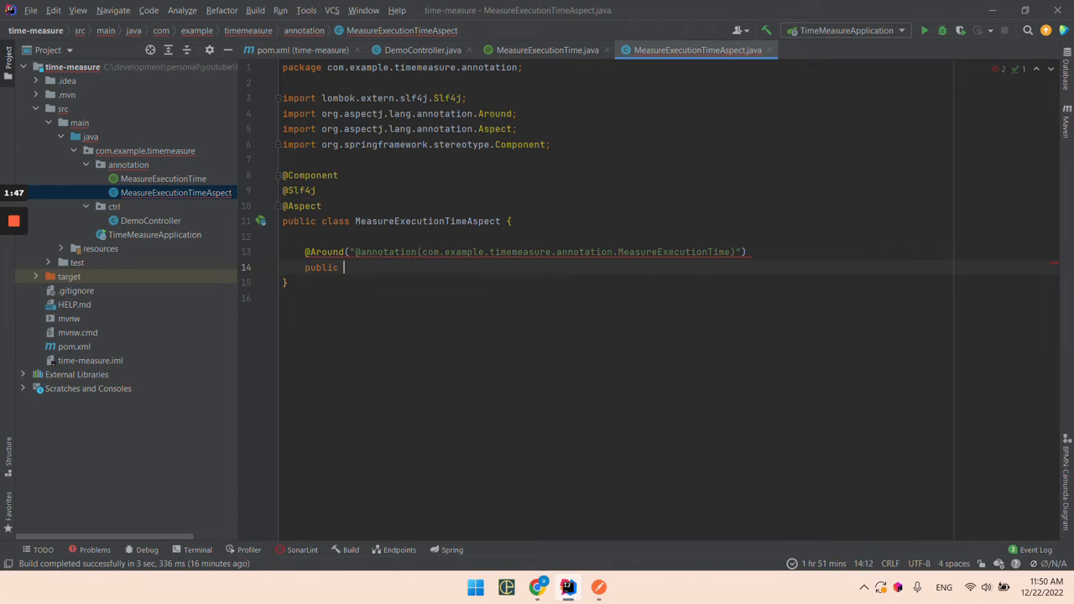
text(Object)
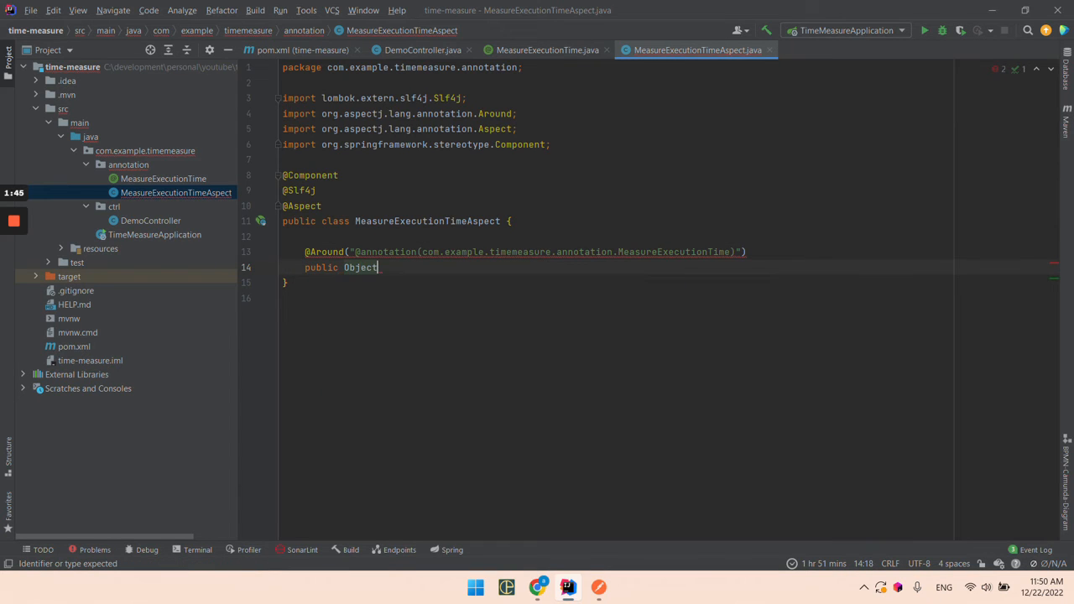
text(meas)
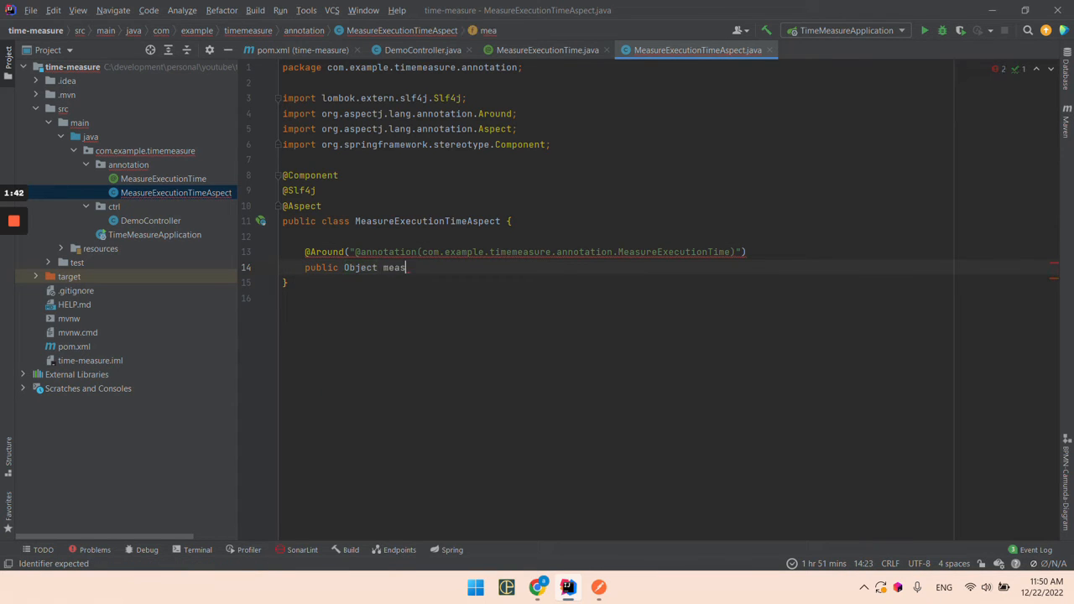
text(ureTime(J)
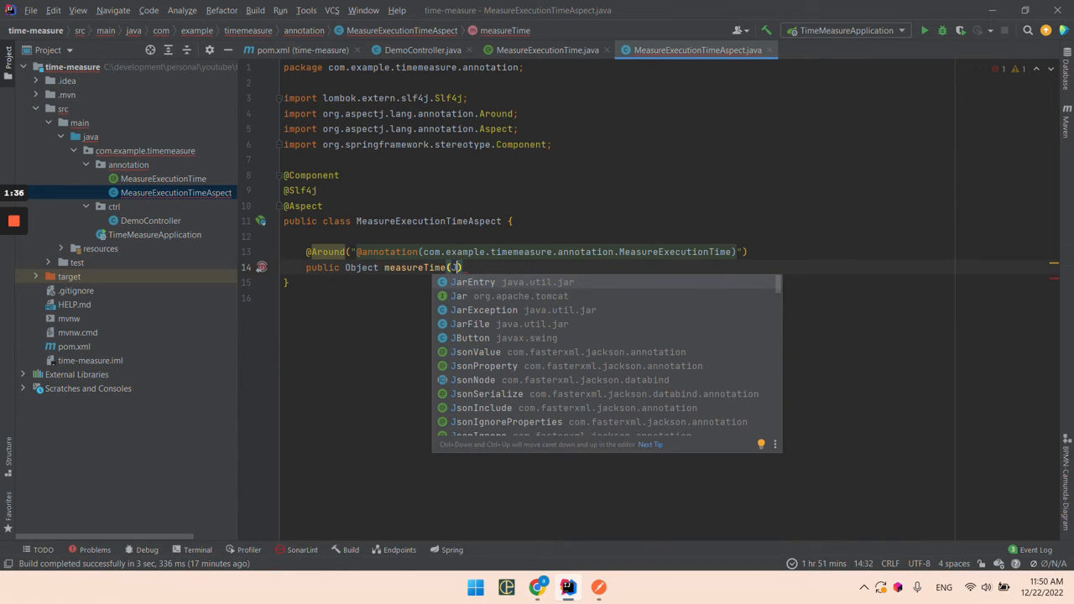
text(P)
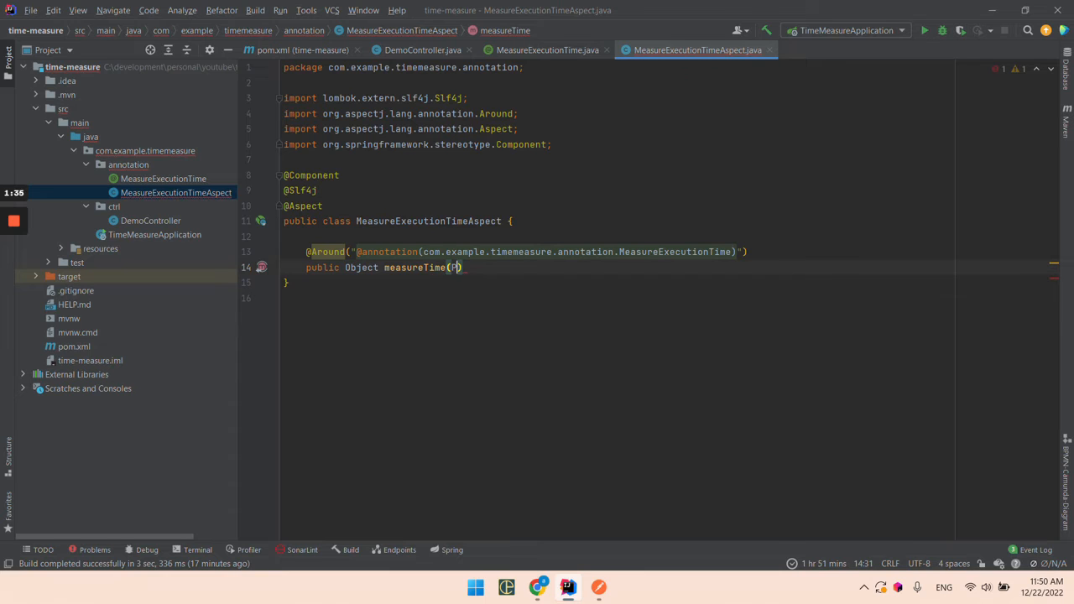
text(ProceedingJoinPoint)
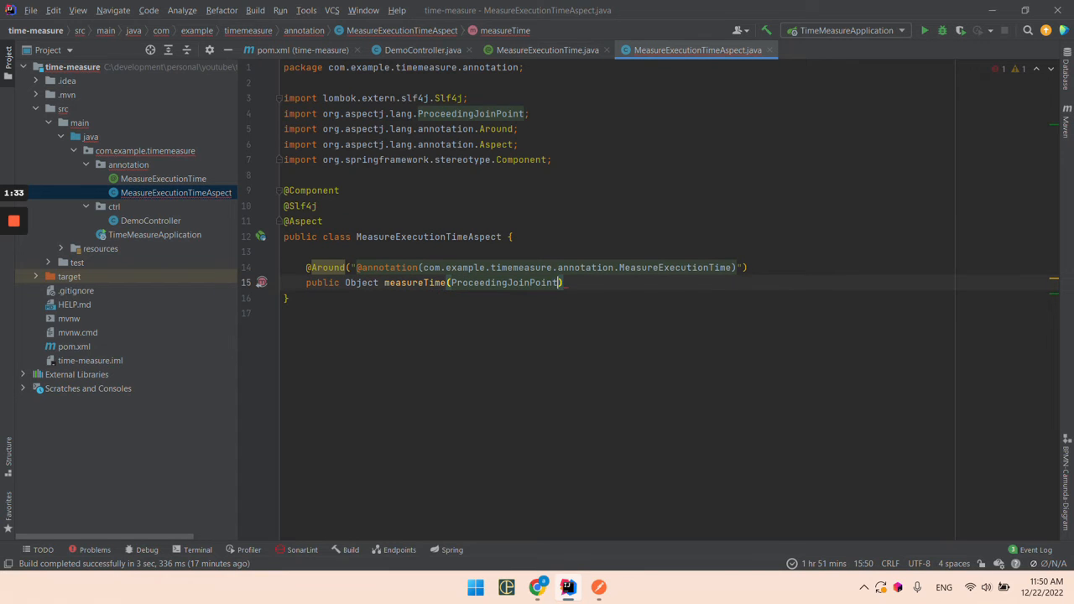
text(proceedingJoinPoint)
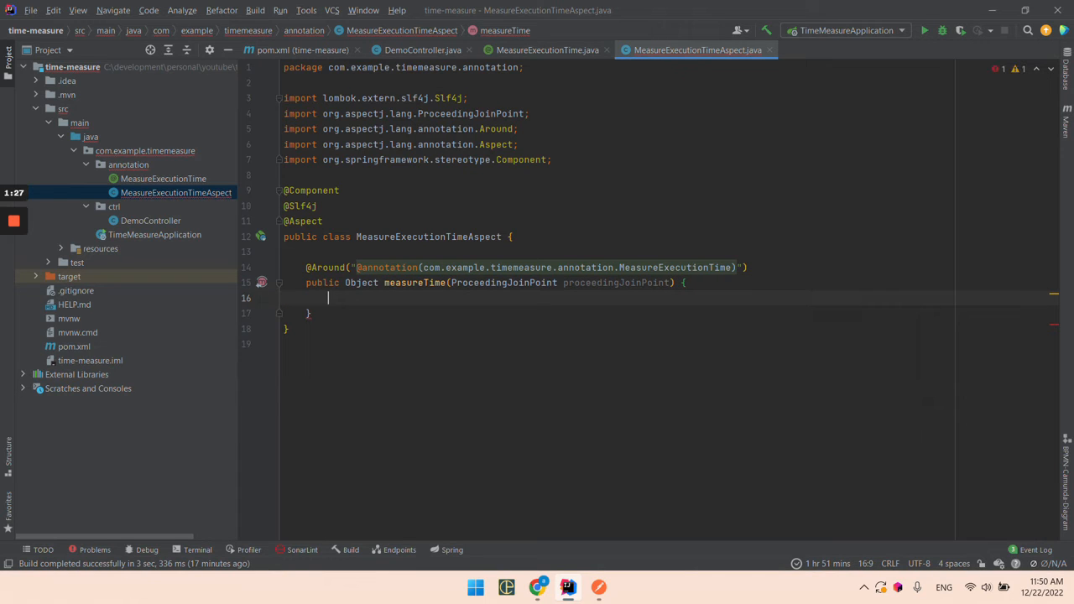
Step: Call proceedingJoinPoint.proceed(), add throws Throwable via quick-fix, and return proceed
double_click(414, 282)
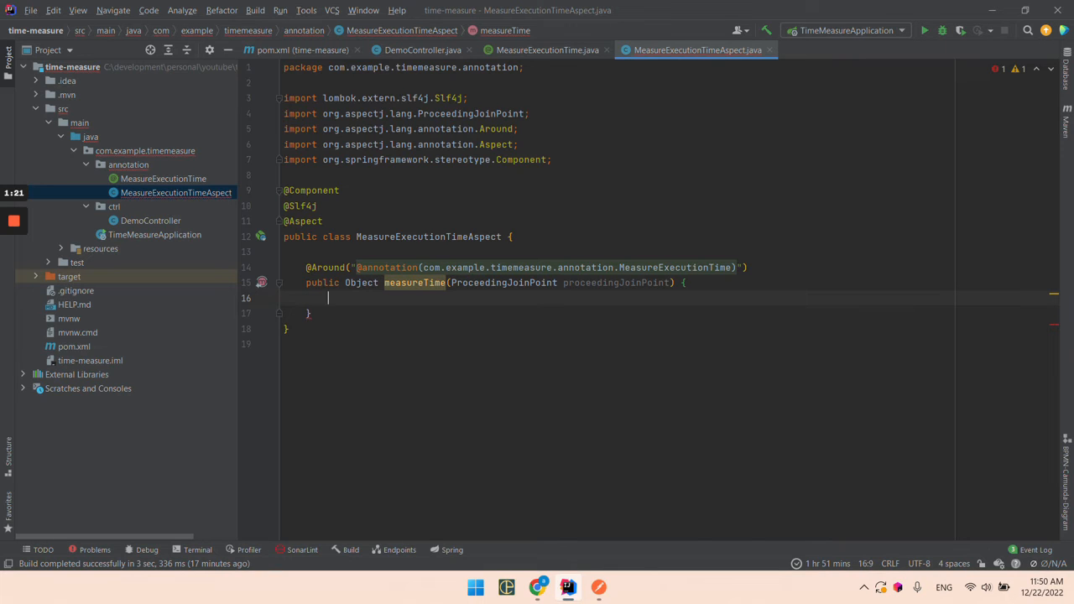
text(p)
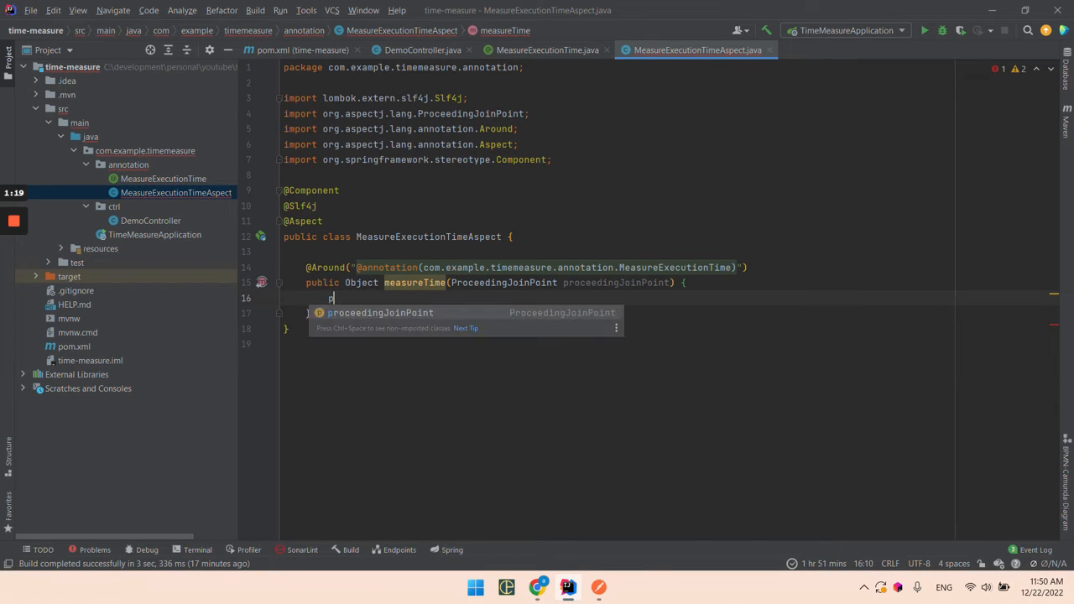
text(proceedingJoinPoint.proceed();)
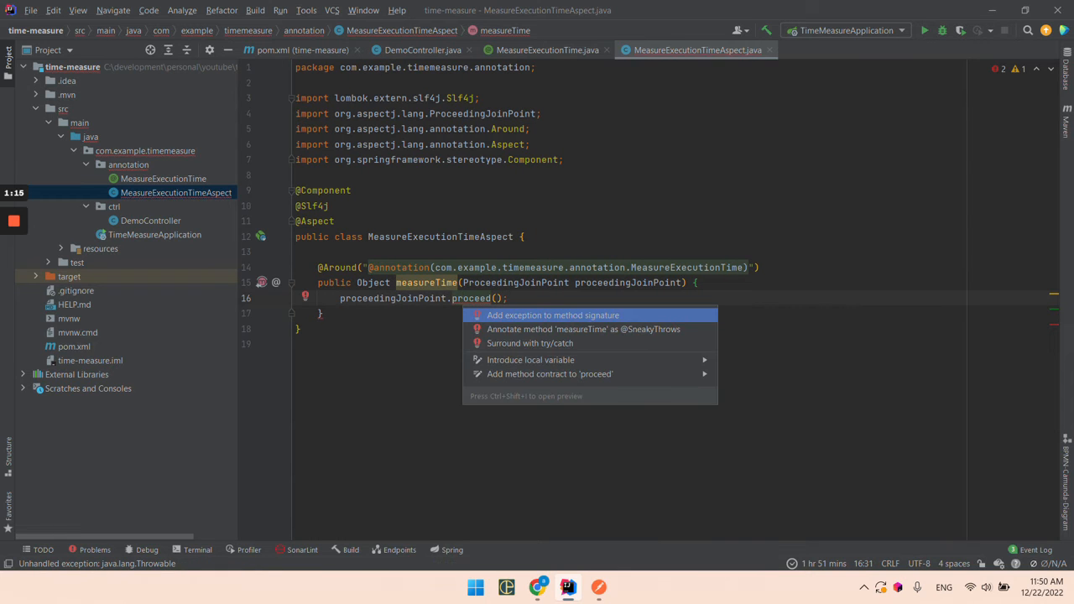
click(553, 315)
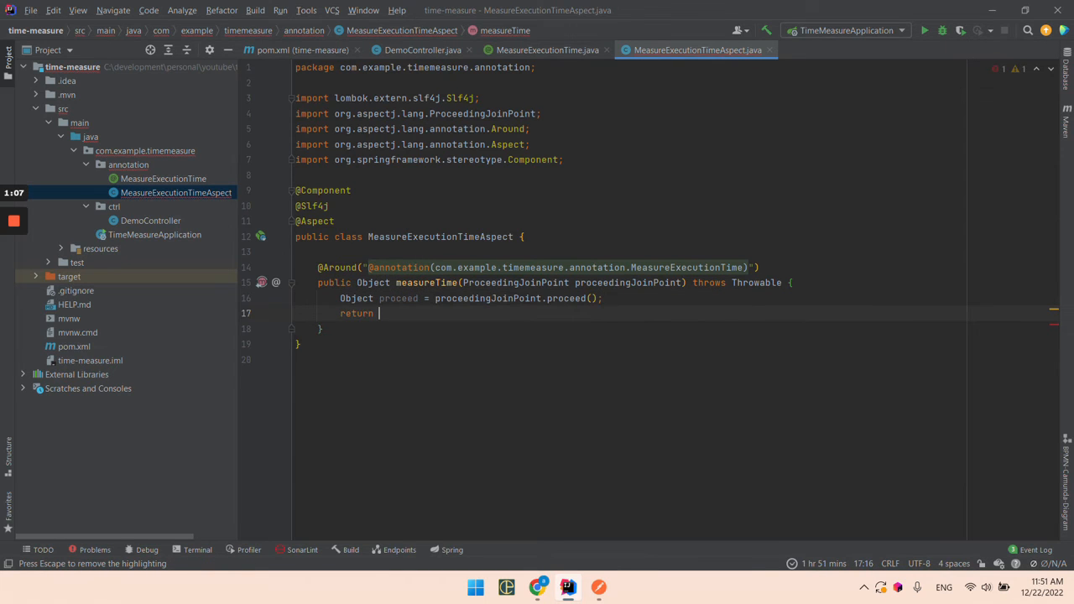
text(proceed)
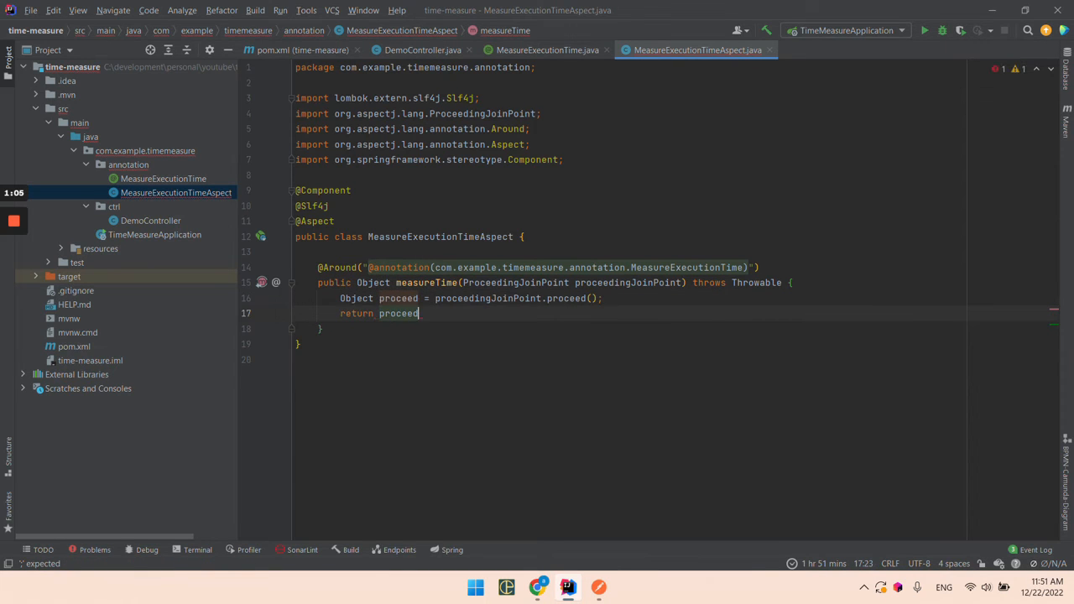
text(;)
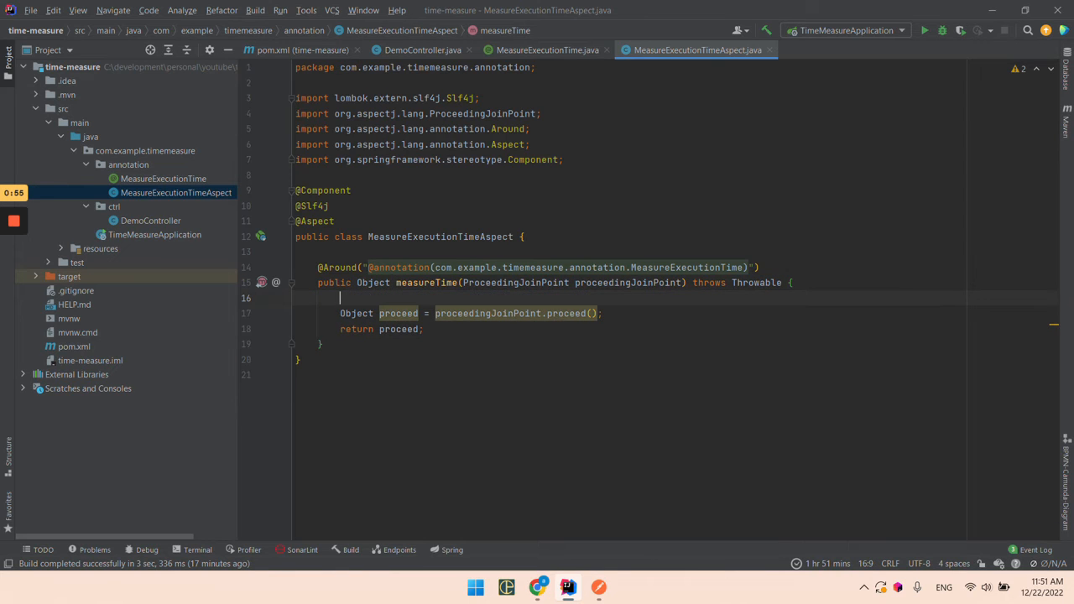
Step: Create a new StopWatch in measureTime, importing the StopWatch class
text(Stop)
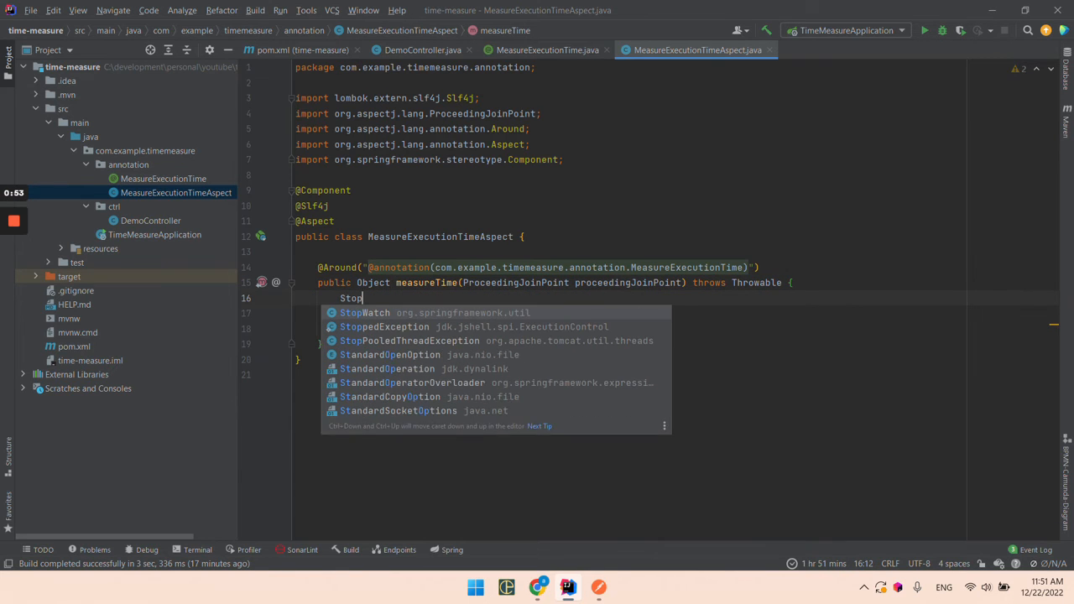
key(Enter)
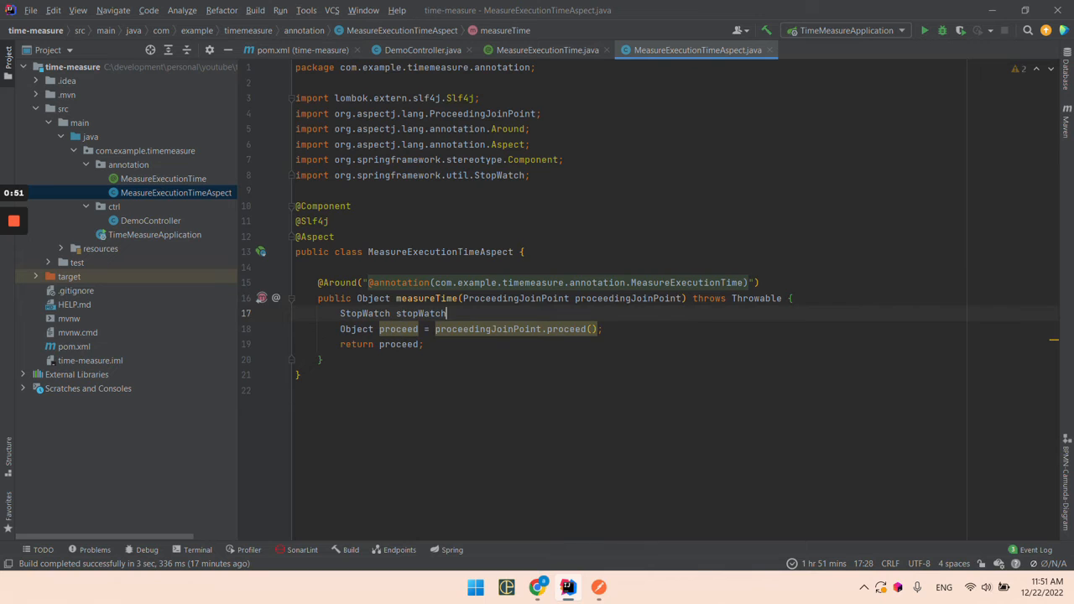
text(= new)
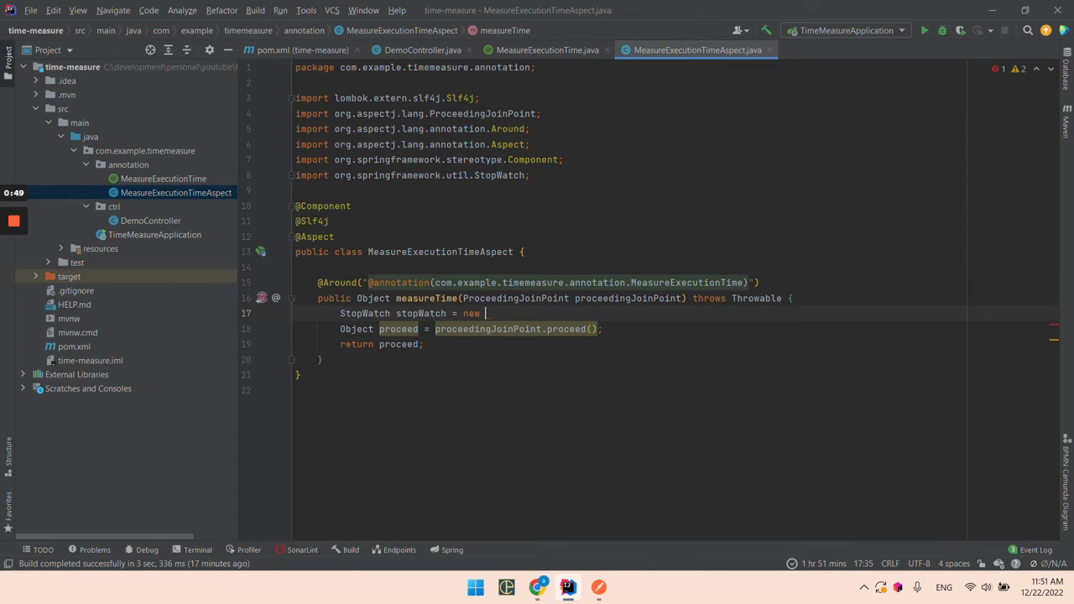
text(StopWatch();)
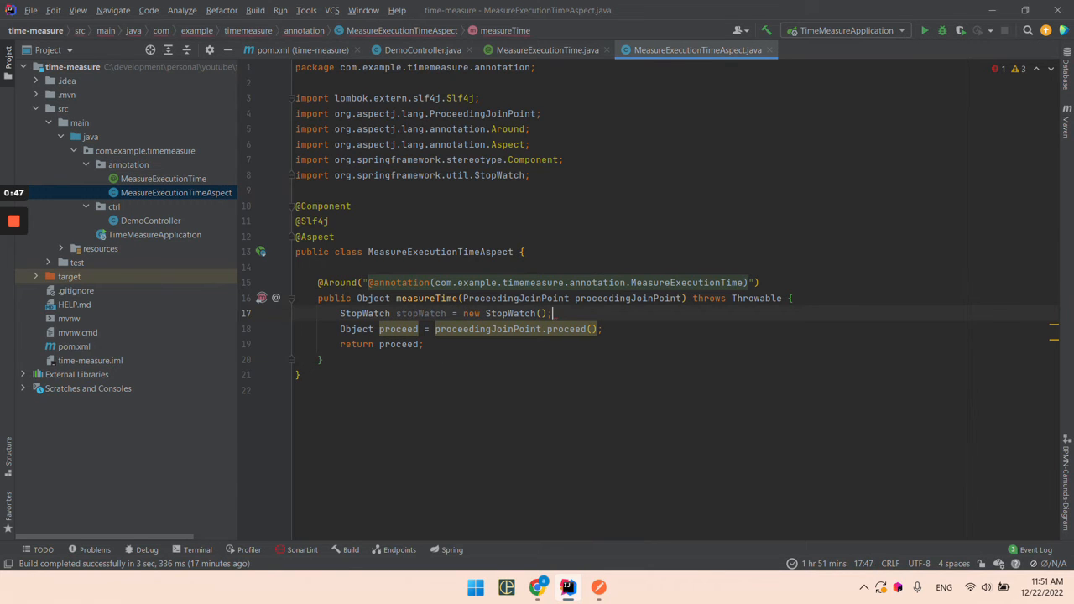
Step: Add stopWatch.stop(); after the proceed call and begin a log statement
text(stopWatch.start();)
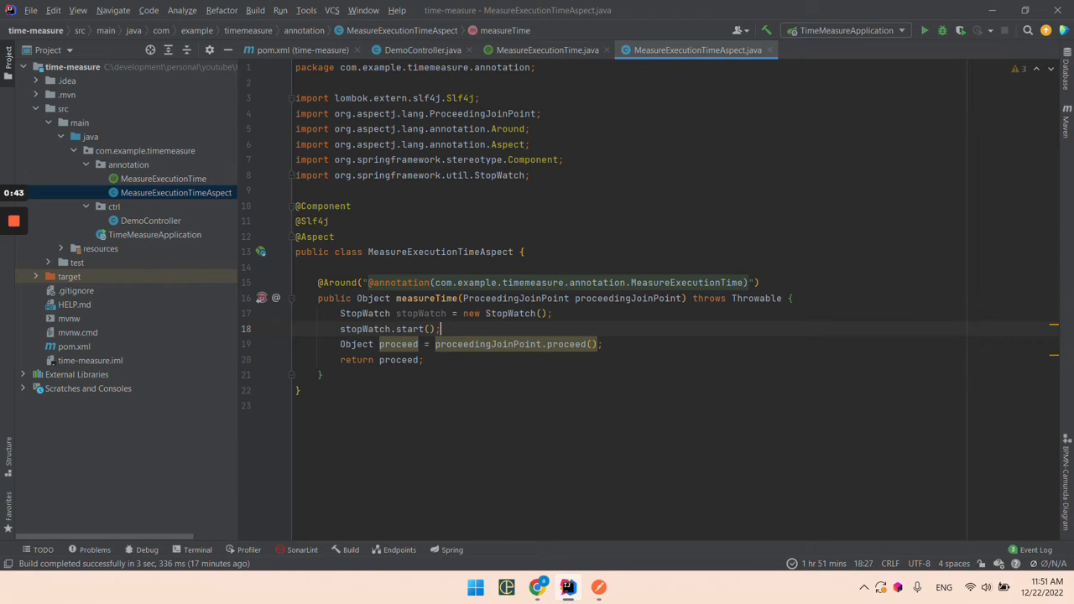
text(s)
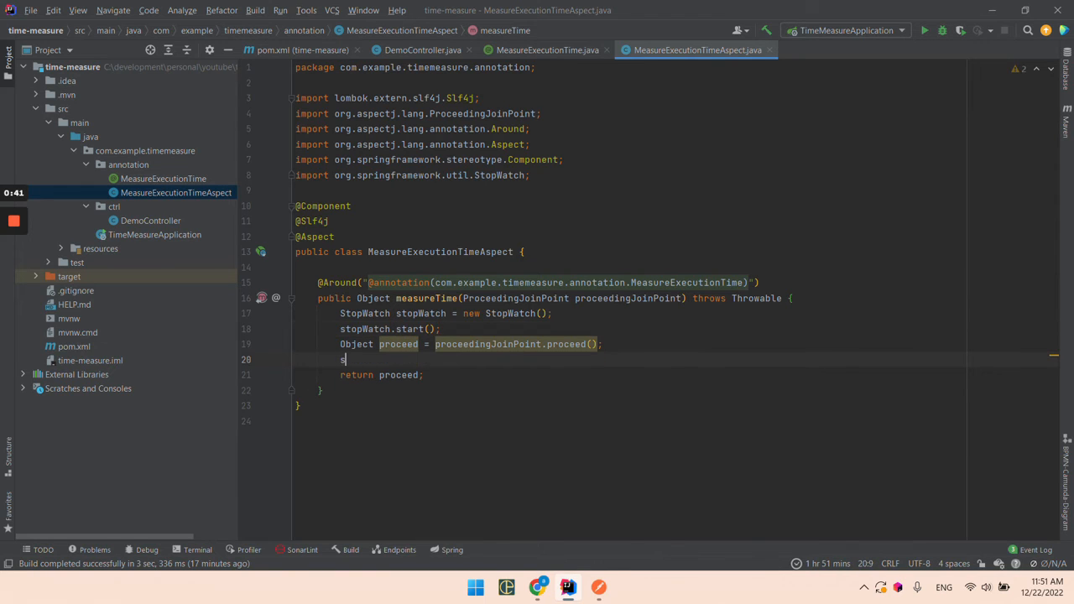
text(topWatch)
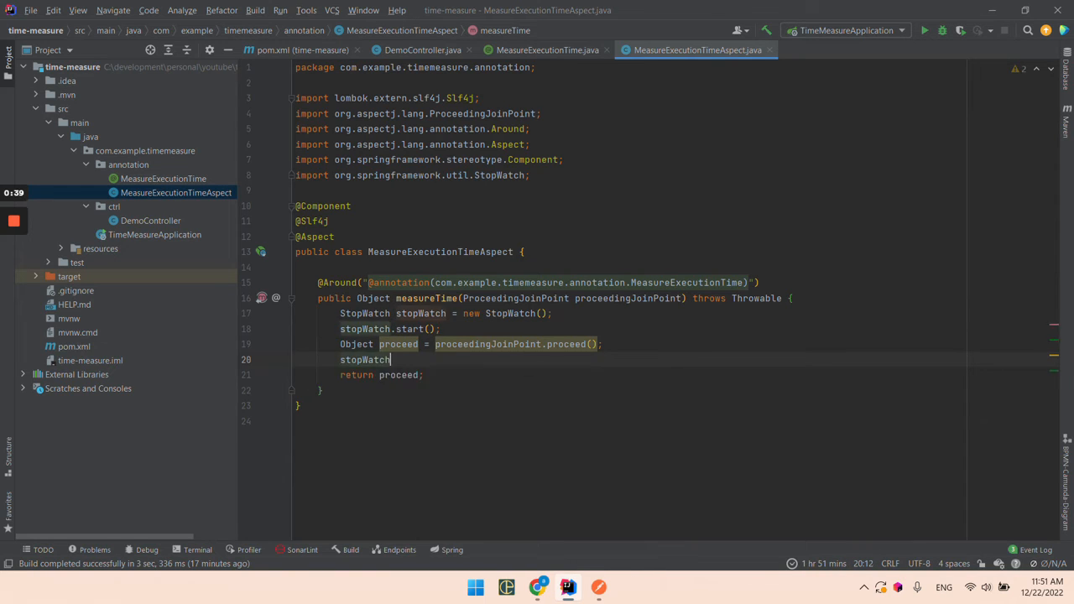
text(.stop();;)
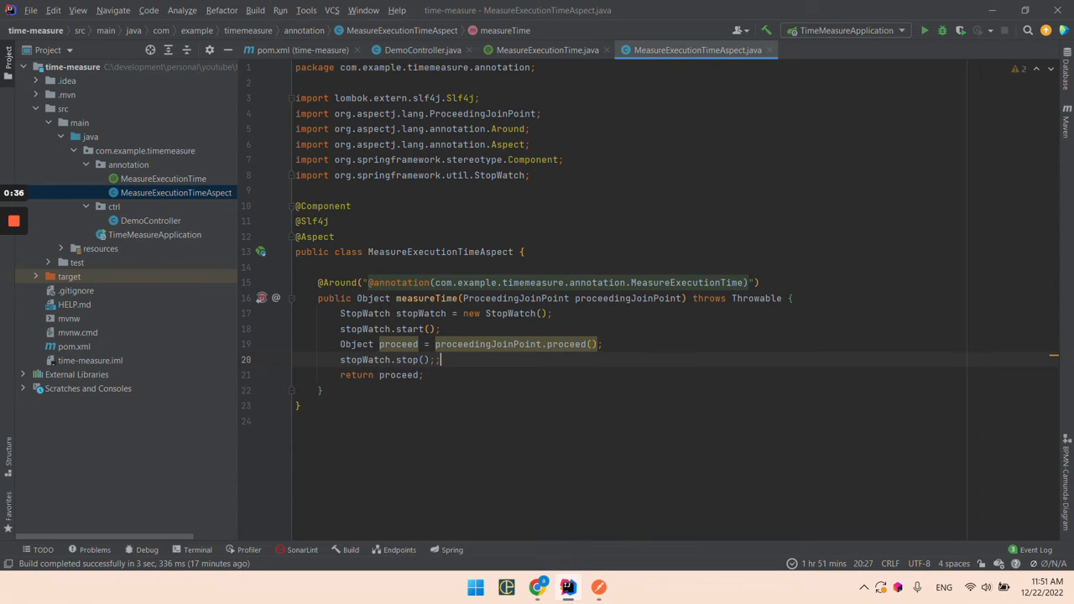
text(log.)
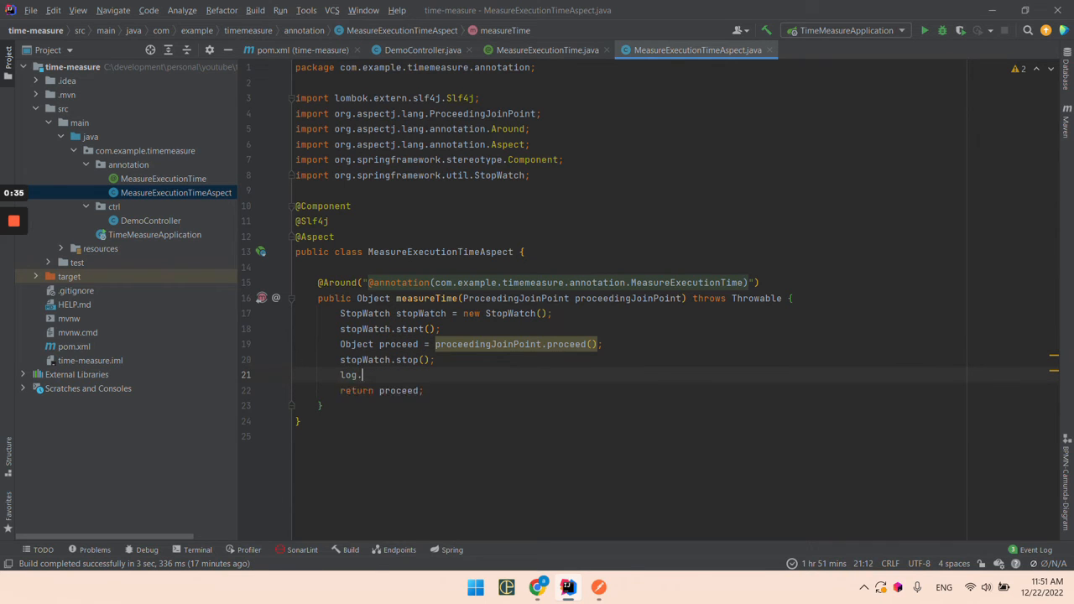
Step: Write log.info("Method [{}] is executing [{}] ms") with getSignature().getName() and getTotalTimeMillis()
text(info();)
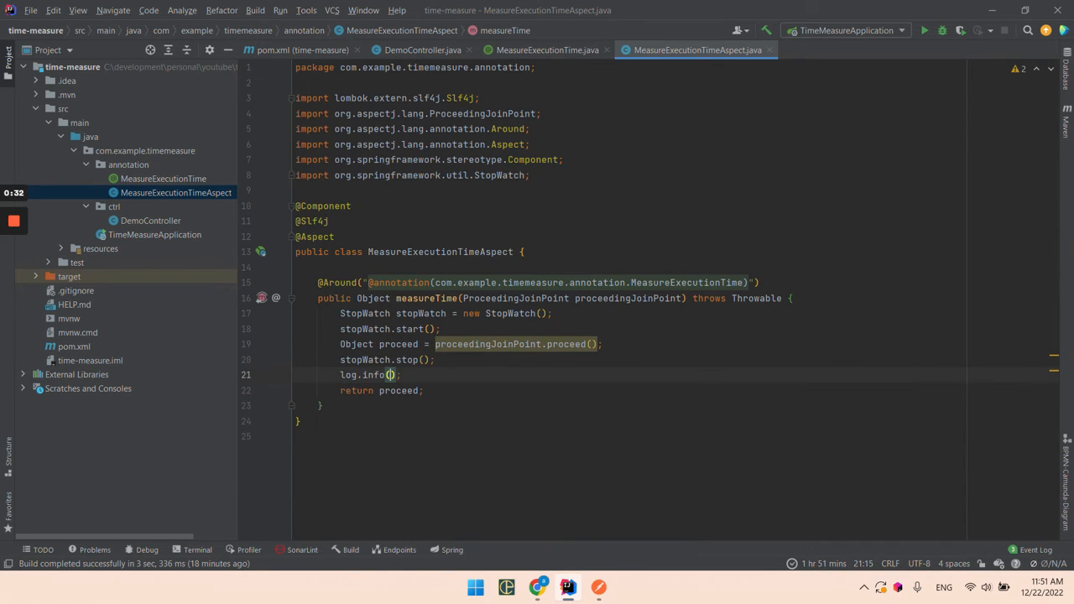
text("")
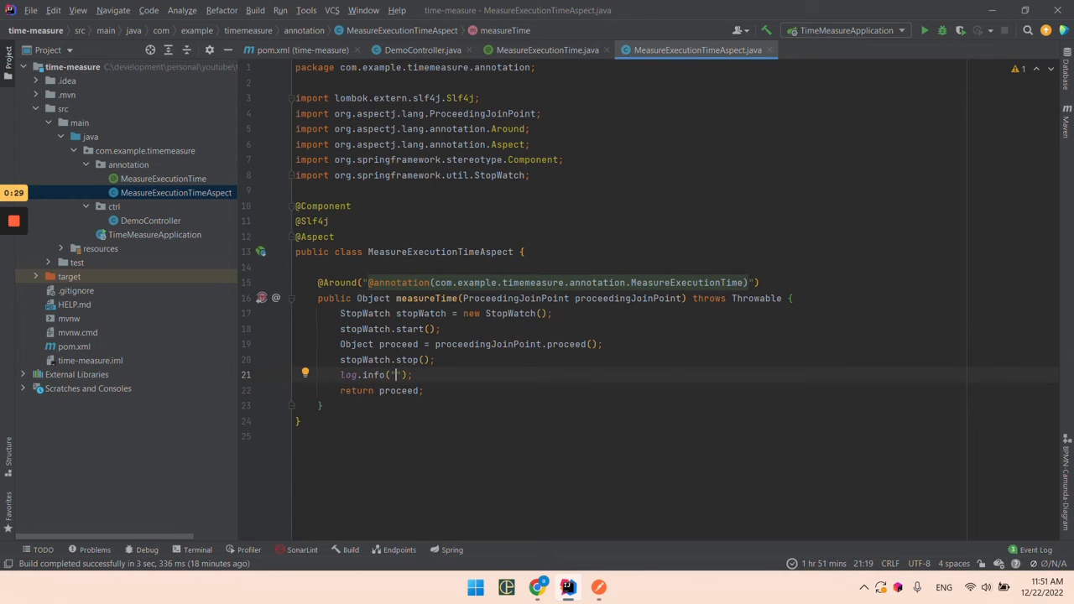
text(Me)
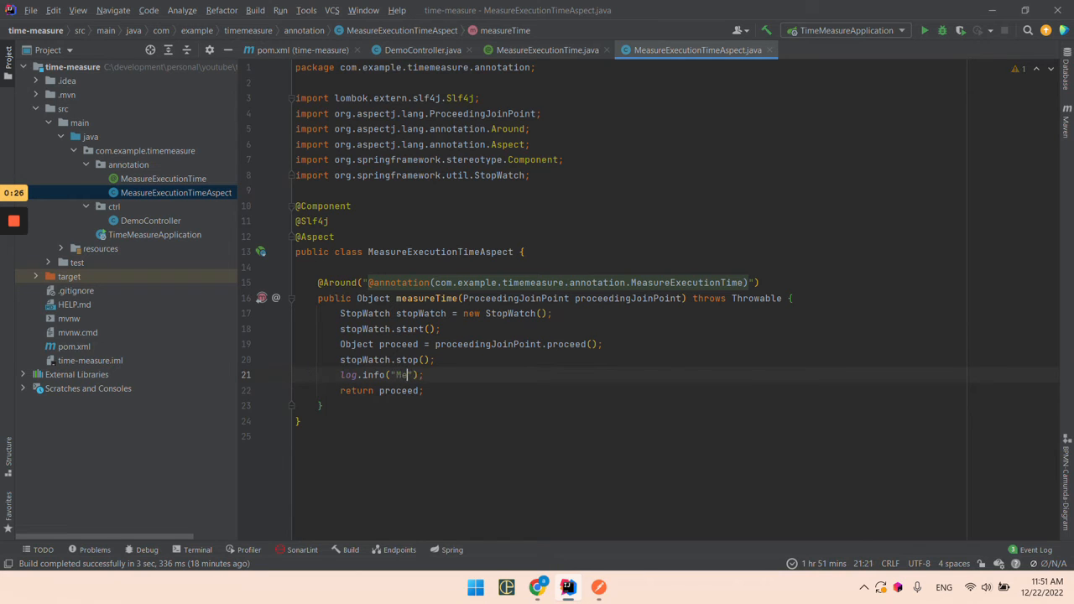
text(ethod)
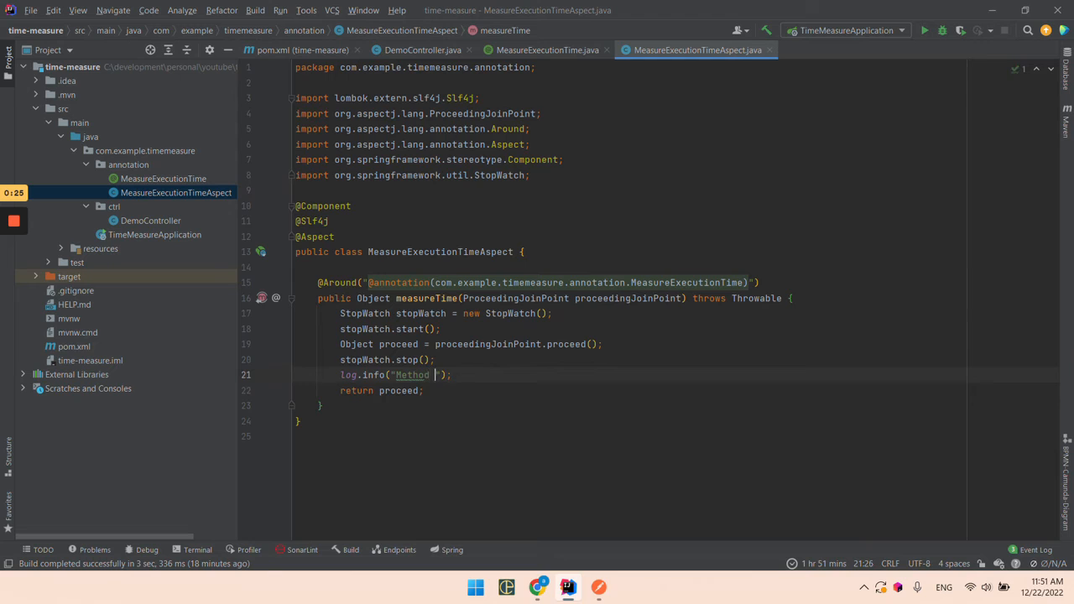
text([{}])
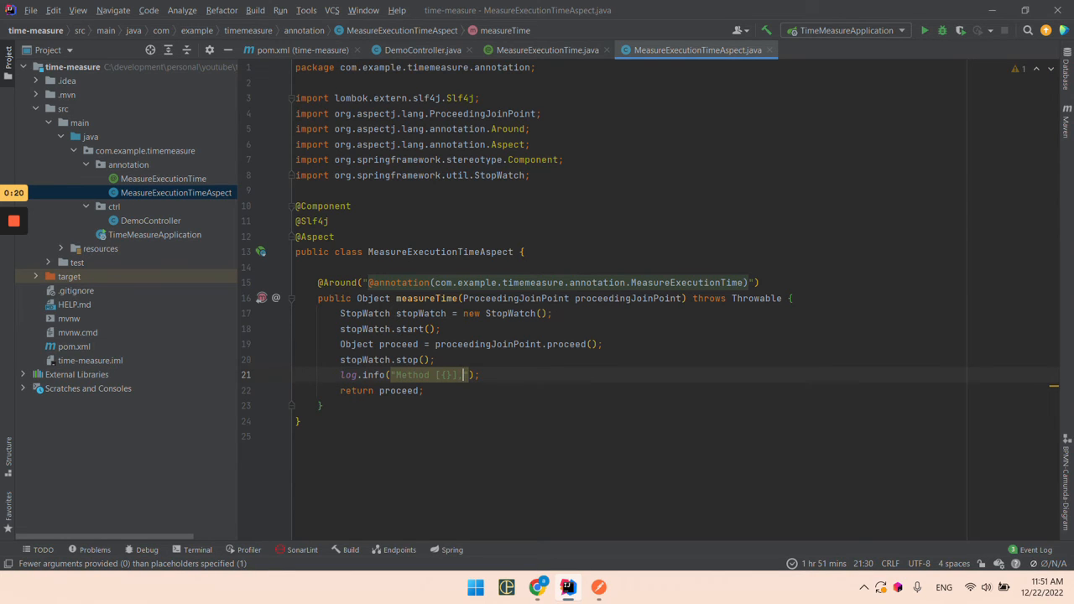
text(is)
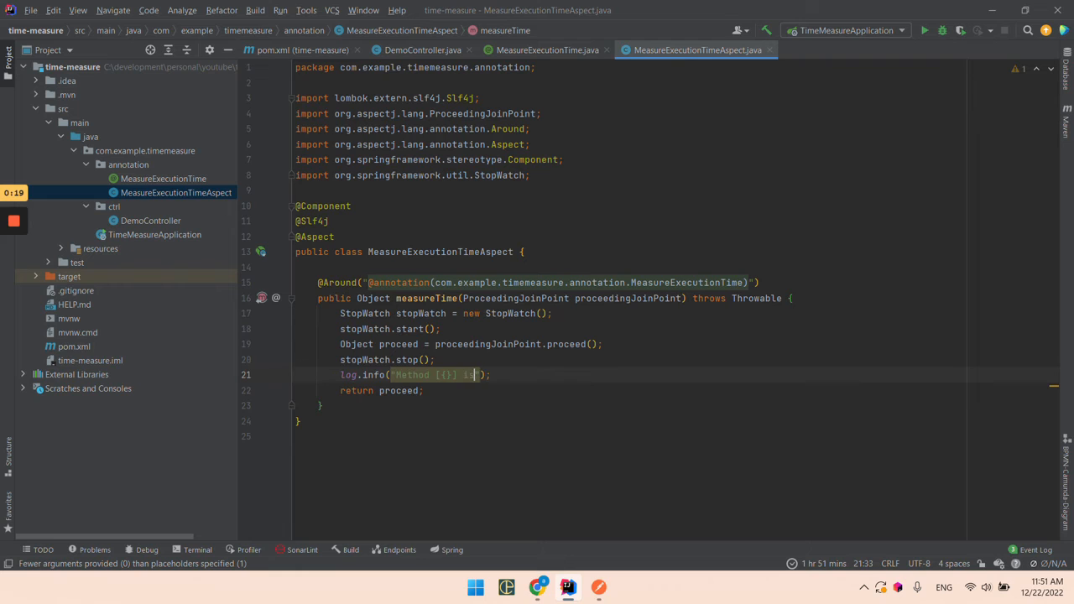
text(is execu)
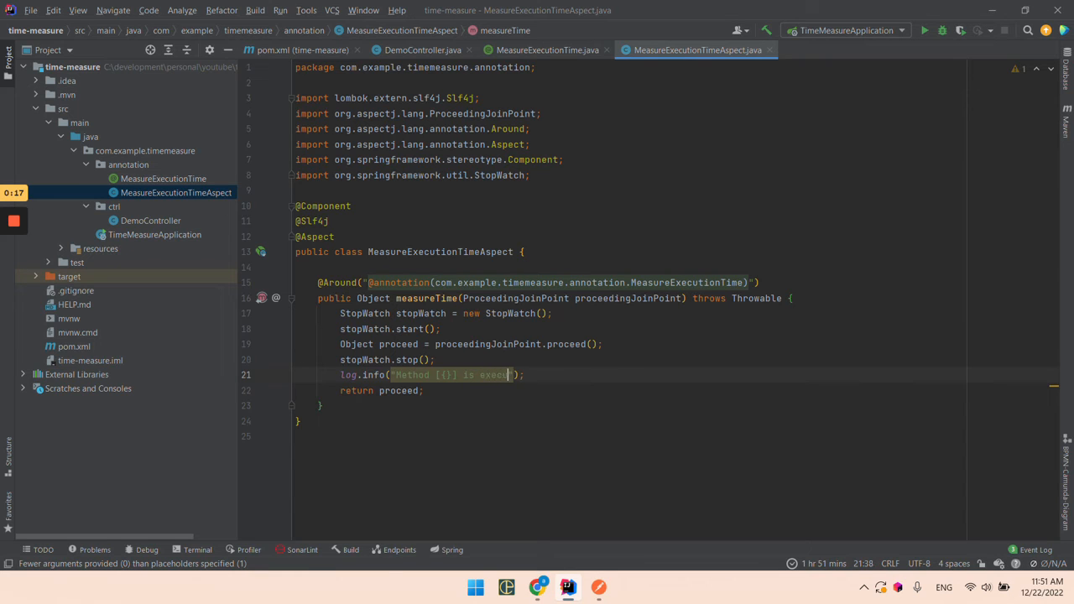
text(ing)
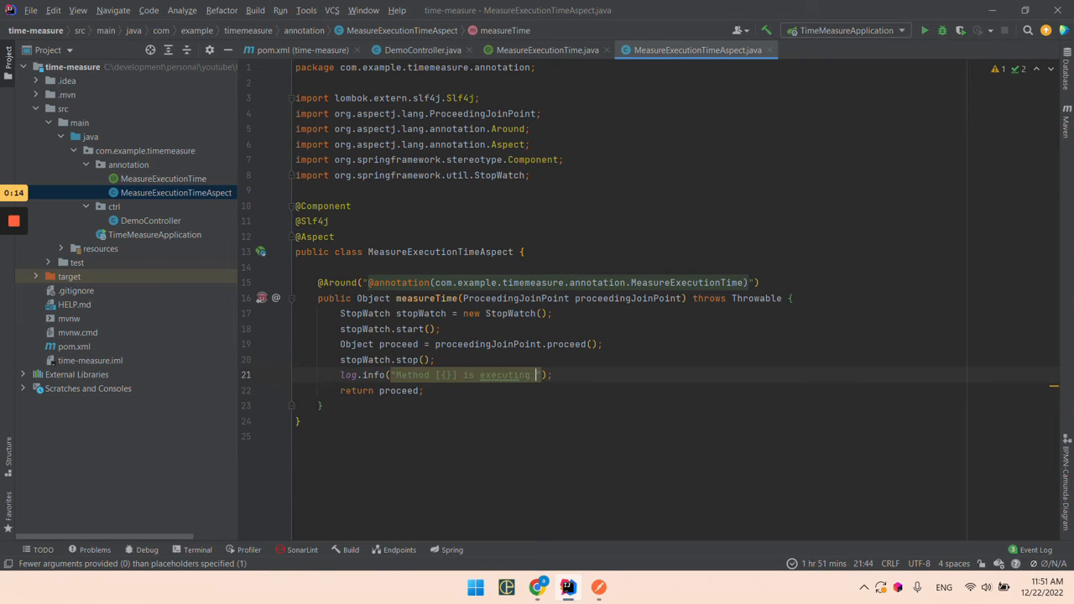
text({}] ms)
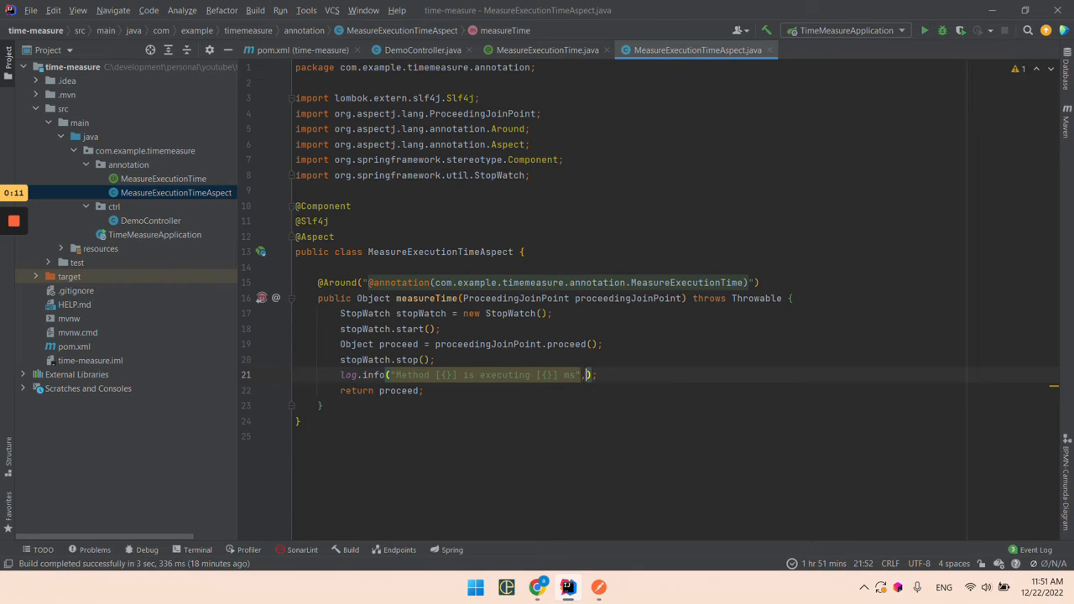
text(proceed)
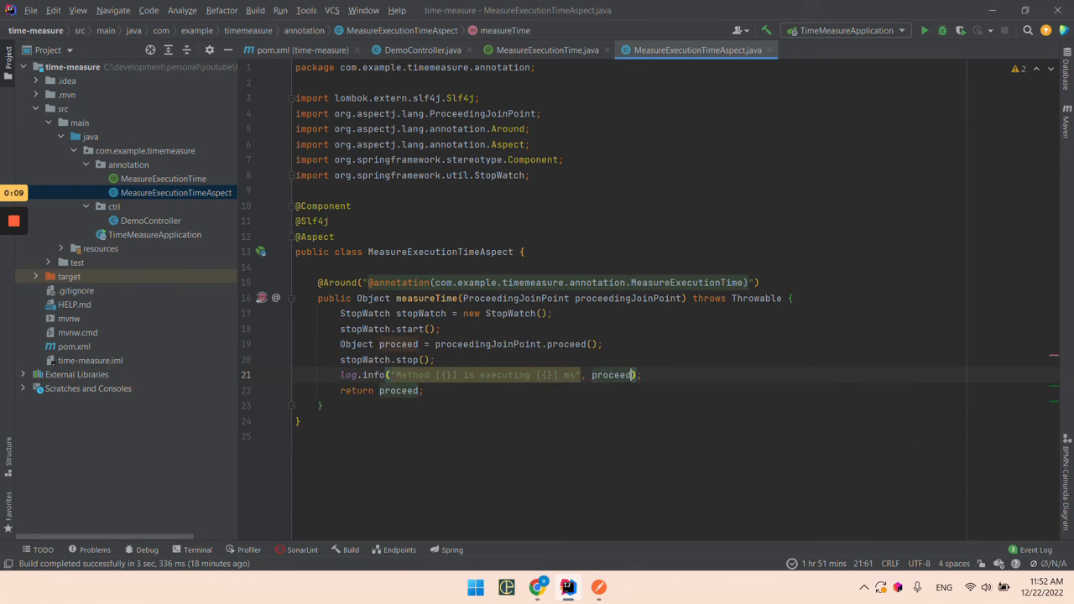
text(proceedingJoinPoint.getSignature().getName(), stopWatch.getTotalTimeMillis())
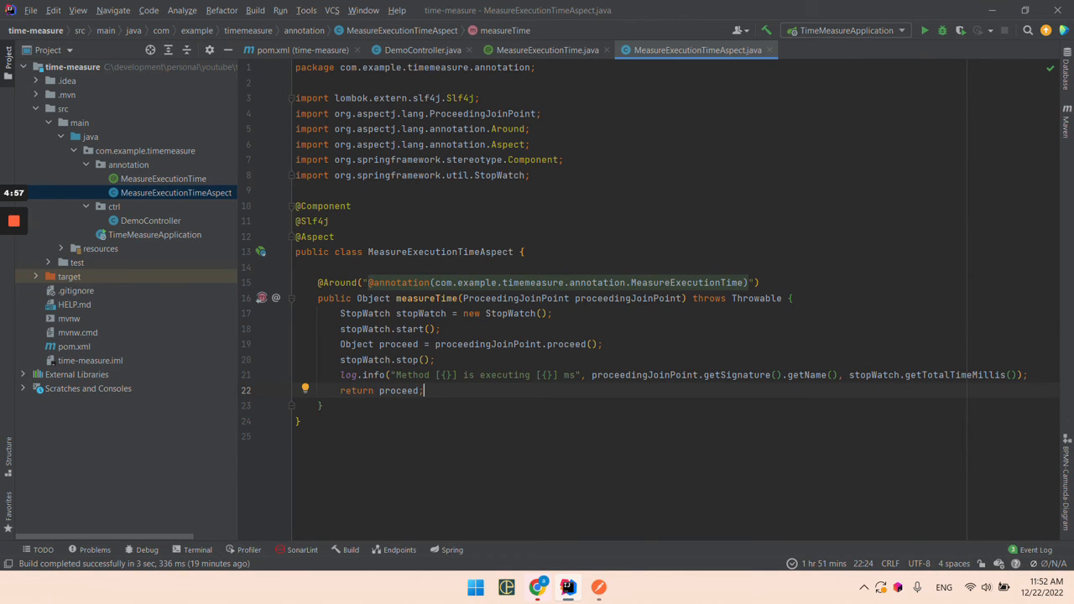
mouse_move(191, 181)
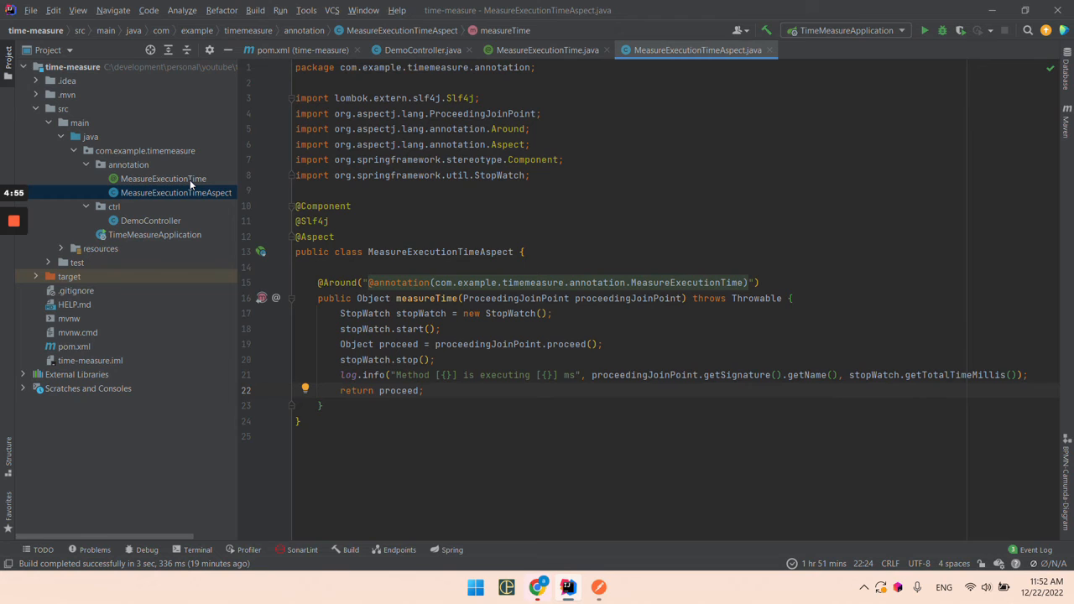
Step: Review MeasureExecutionTime, the aspect's stopWatch.stop() call, and DemoController's annotated endpoint
click(163, 178)
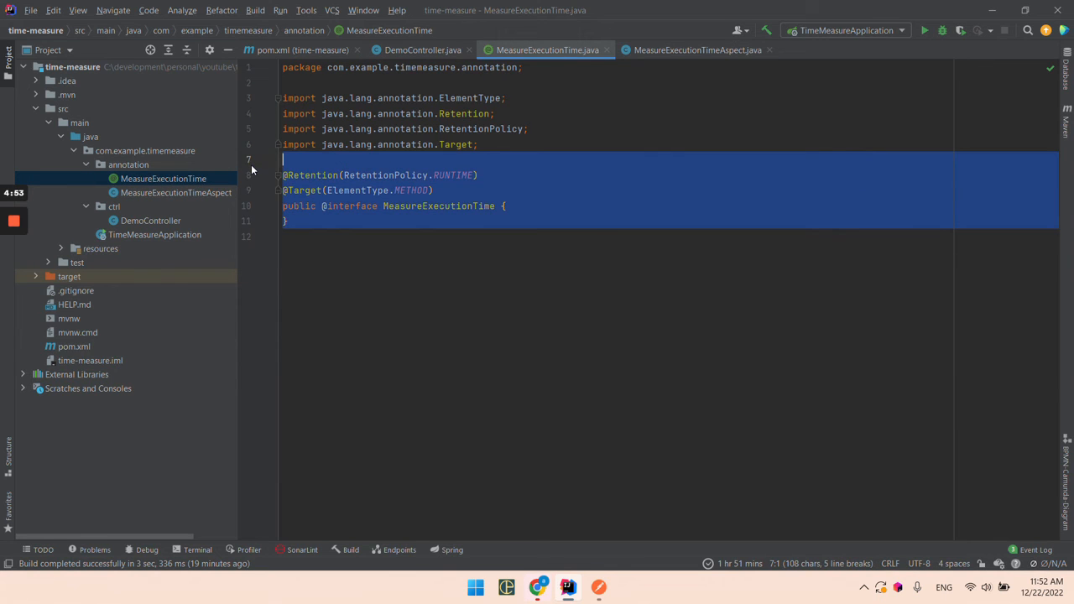
click(697, 49)
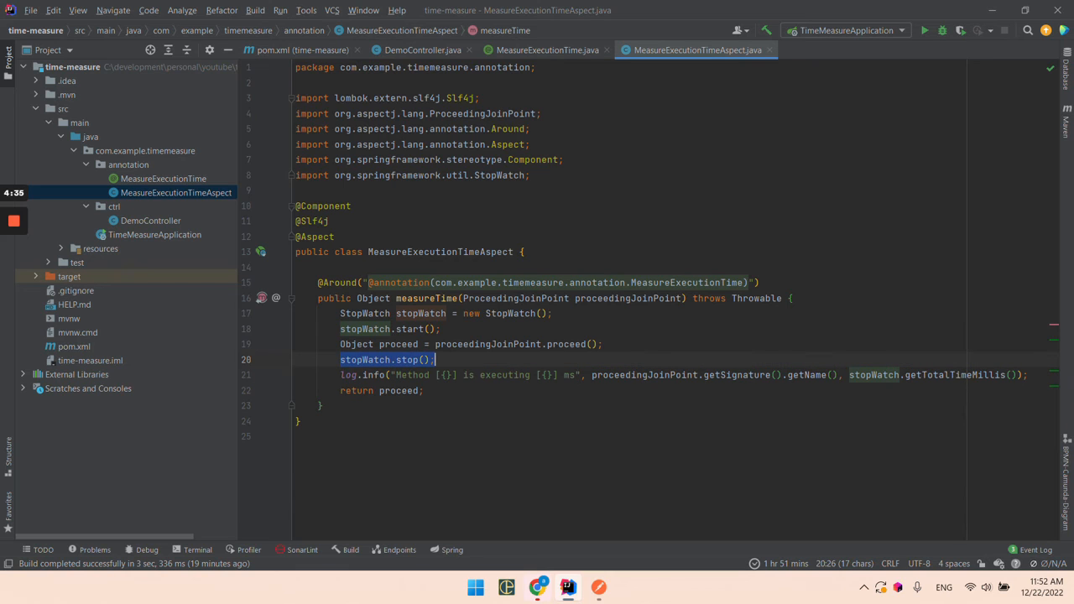
double_click(805, 375)
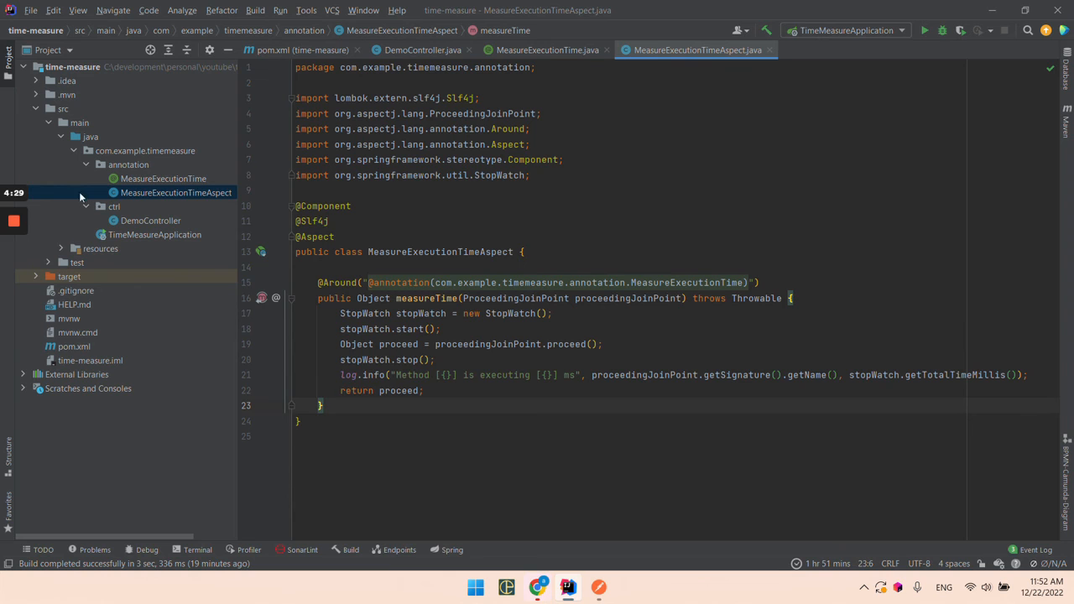
click(151, 220)
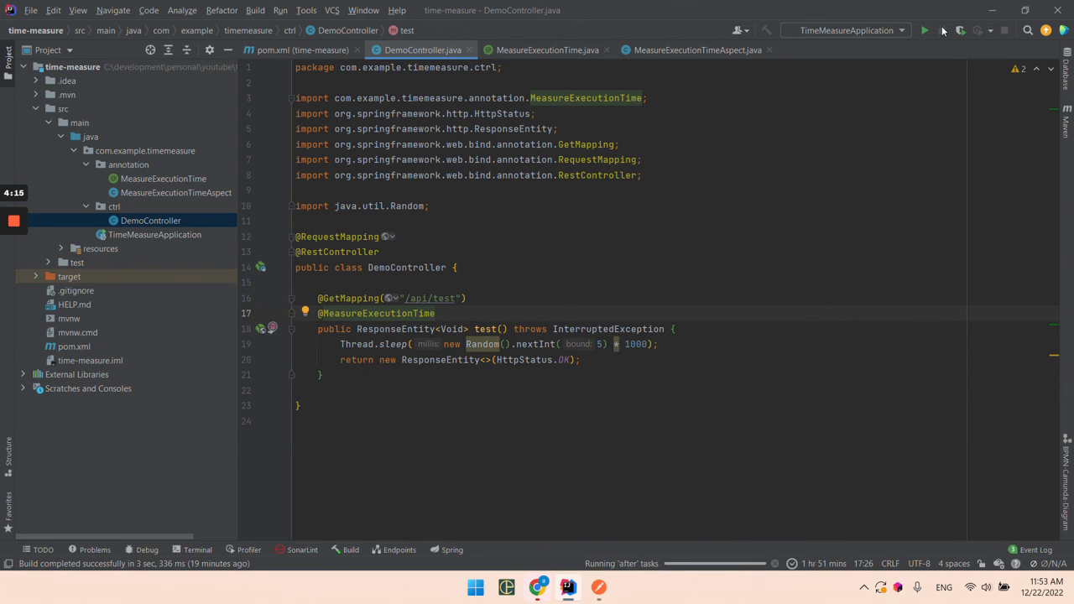
Step: Check the TimeMeasureApplication startup log on port 8080, then switch to Postman
click(958, 30)
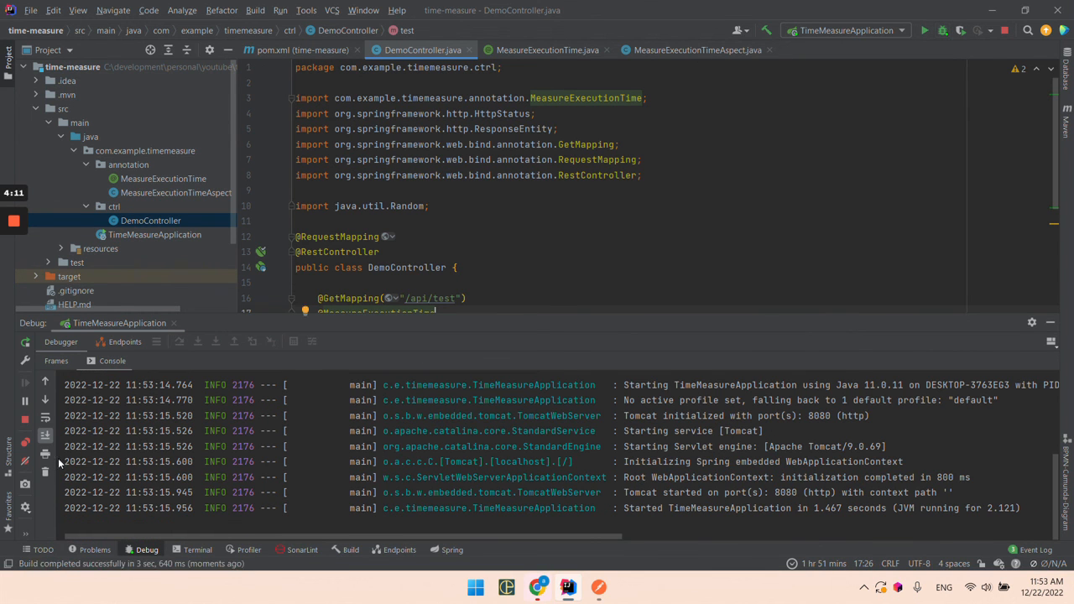
key(alt+tab)
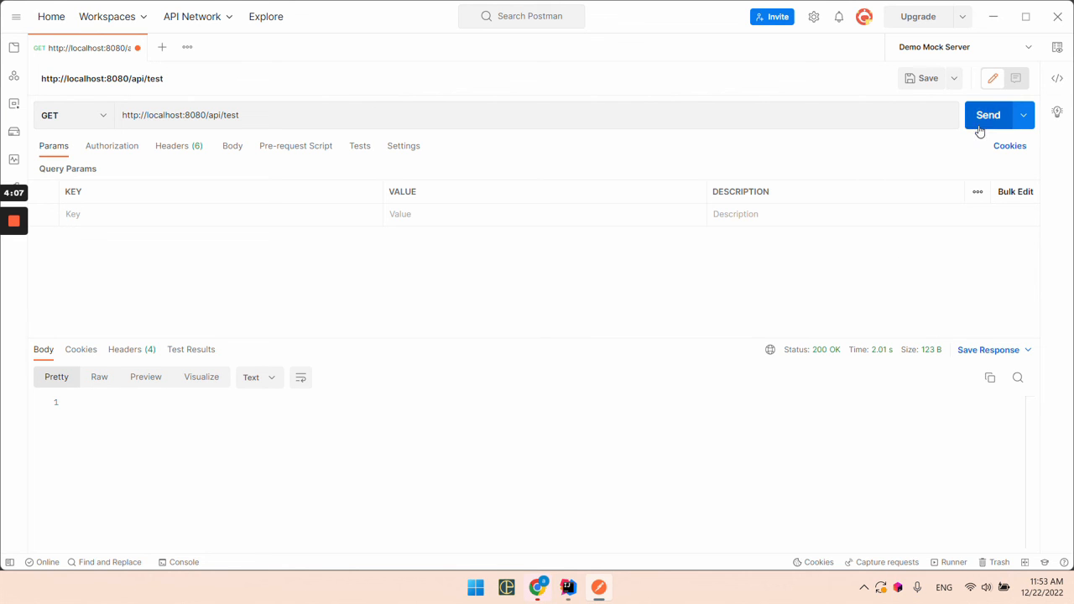
click(988, 115)
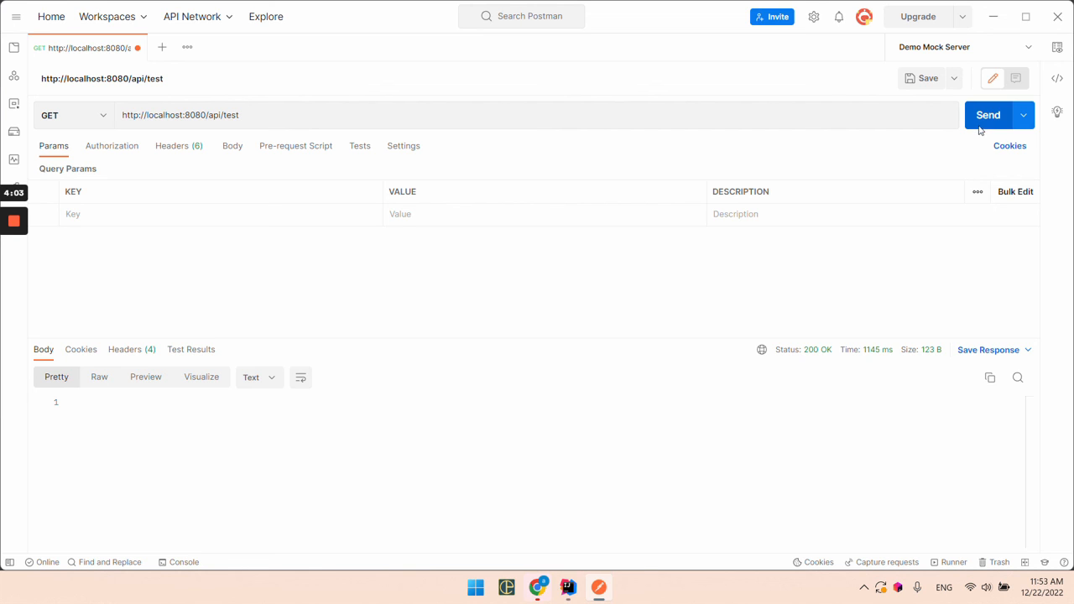
click(988, 115)
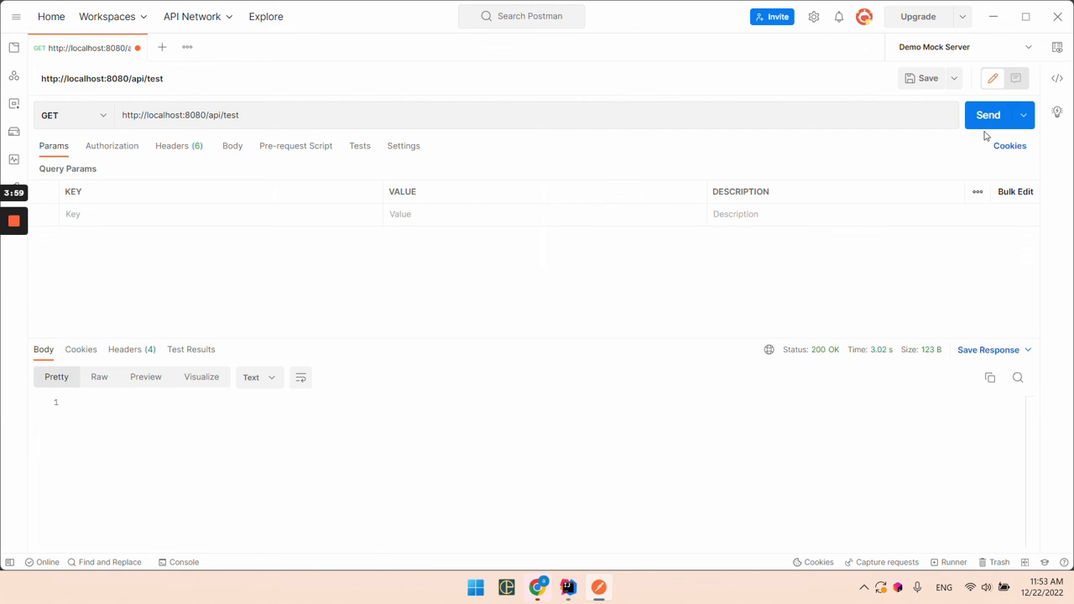
click(989, 115)
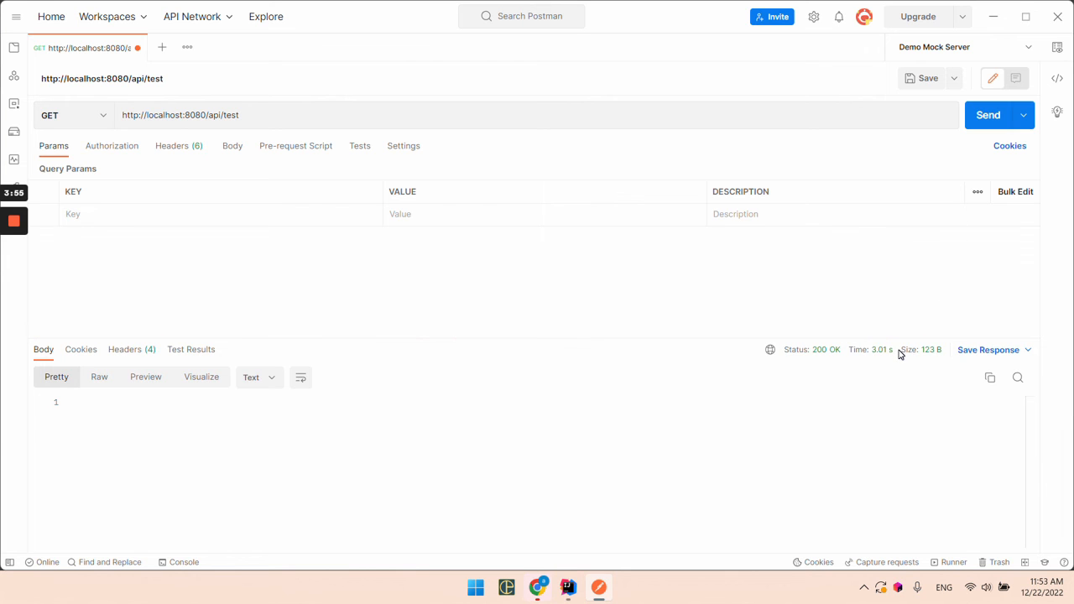
click(566, 588)
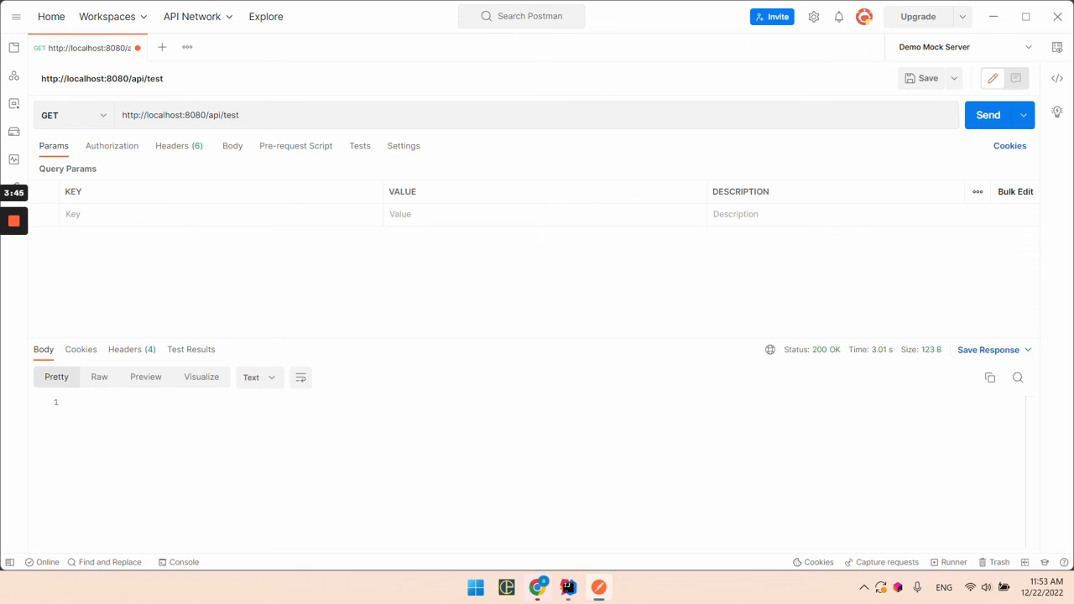
click(988, 115)
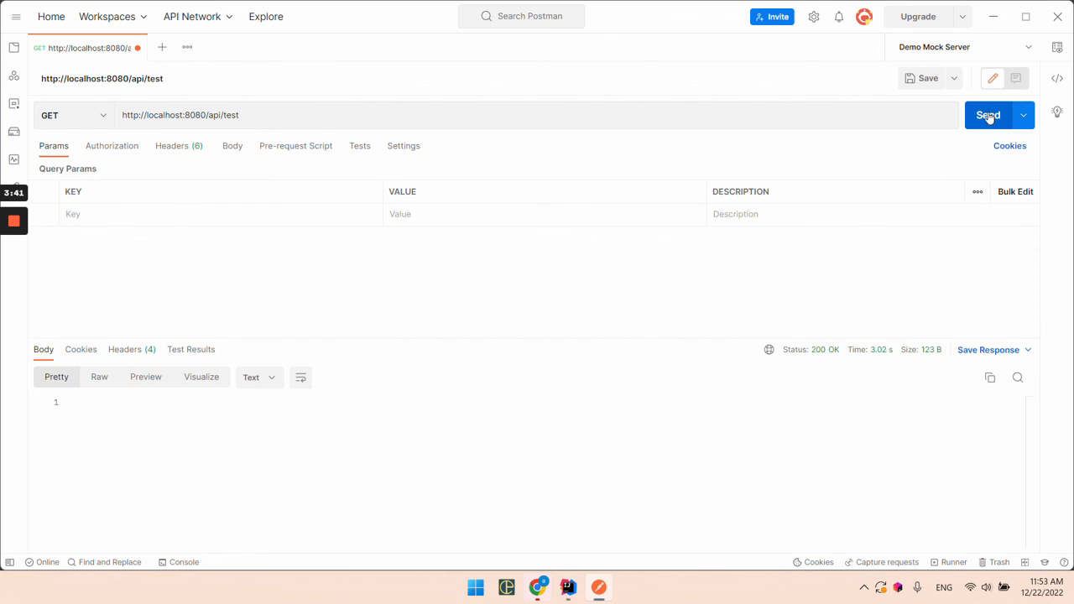
click(990, 116)
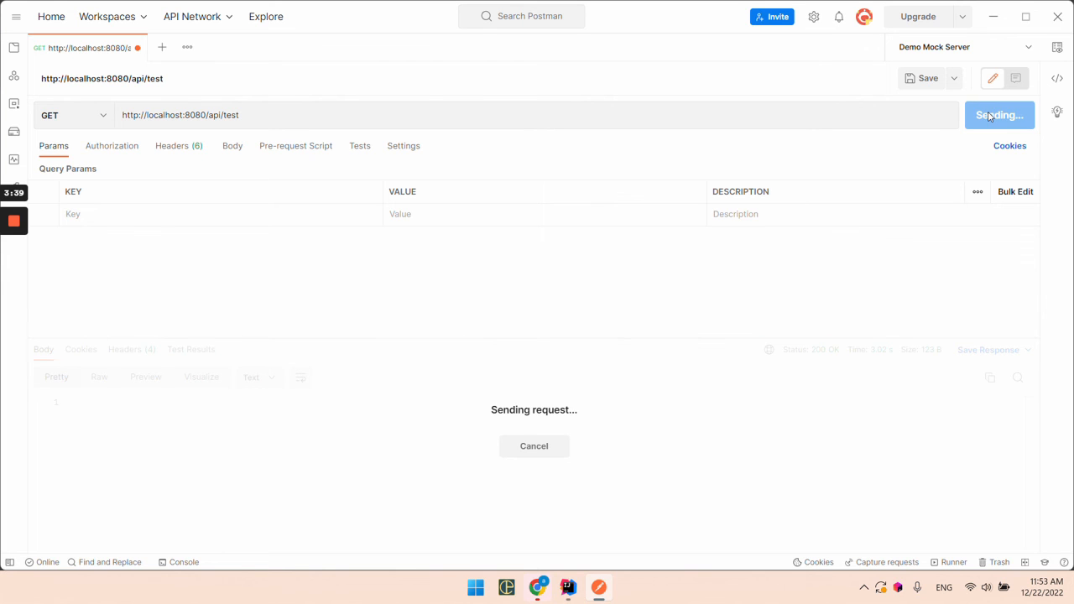